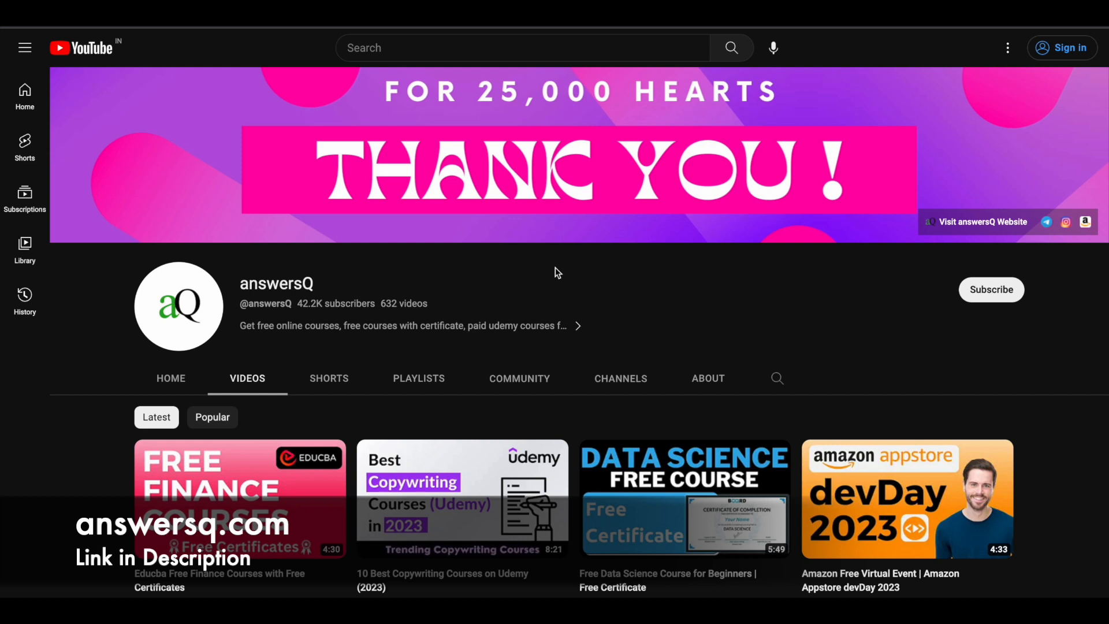
pyautogui.moveTo(1007, 312)
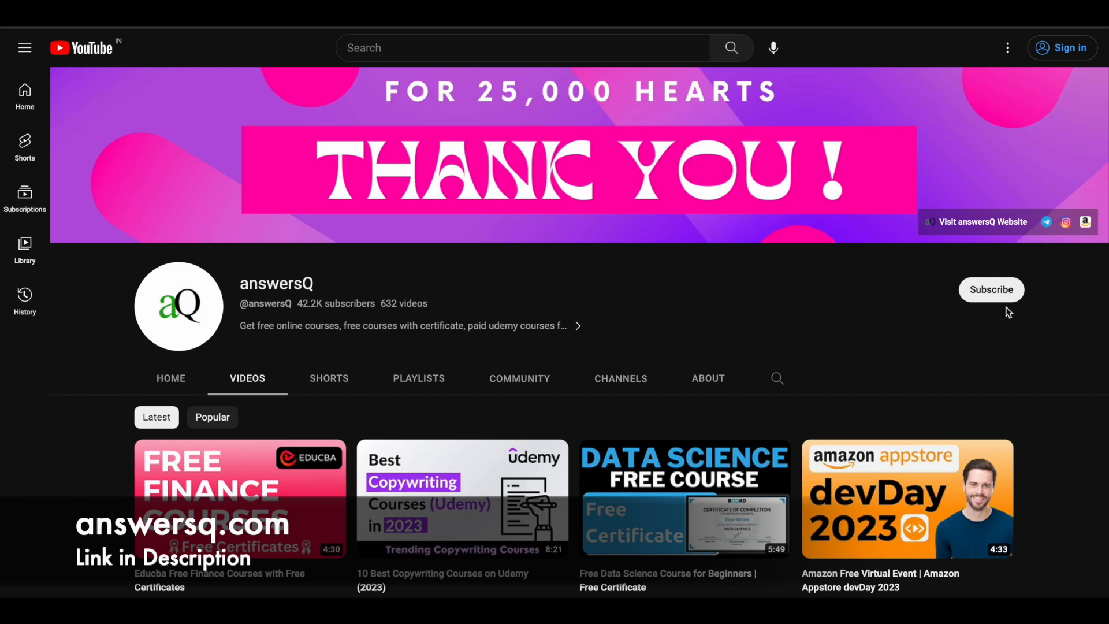
pyautogui.moveTo(963, 368)
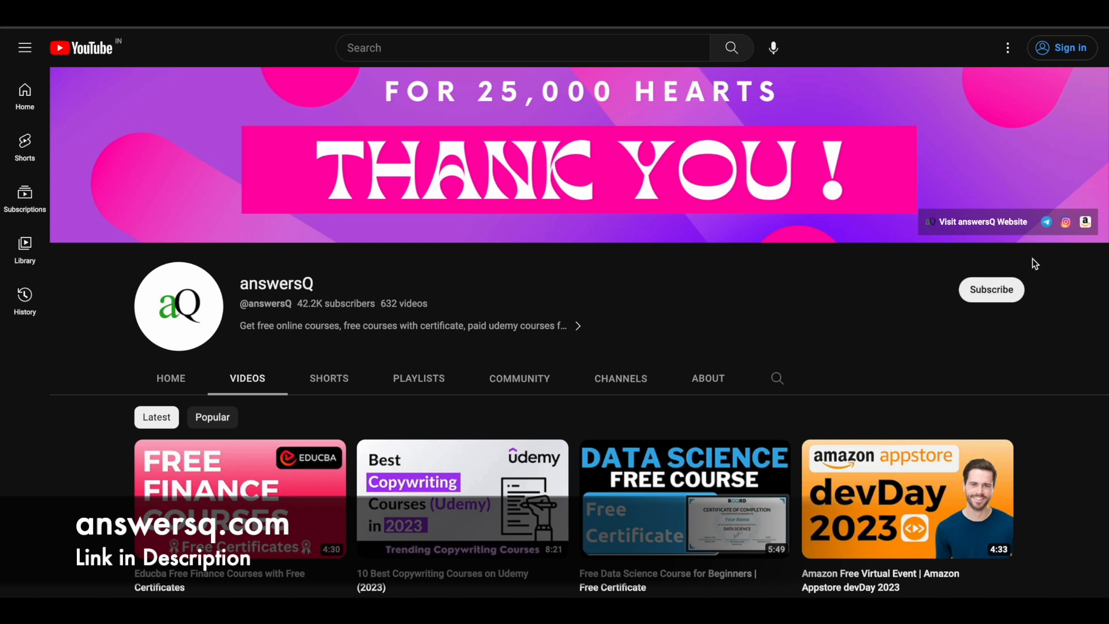
pyautogui.moveTo(1092, 275)
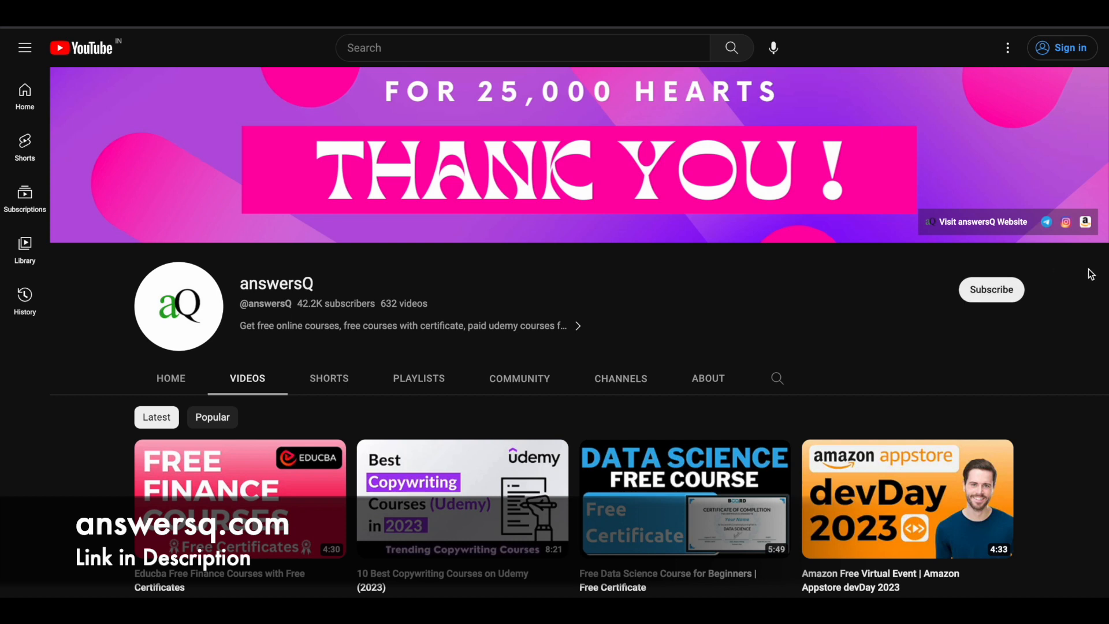
pyautogui.moveTo(1066, 336)
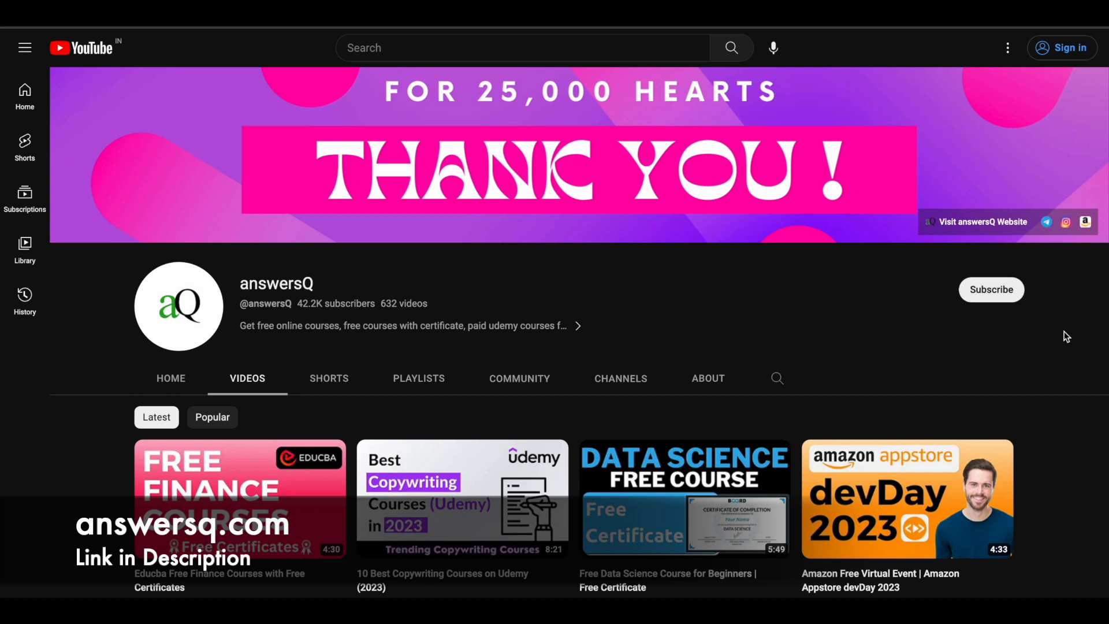
pyautogui.moveTo(640, 271)
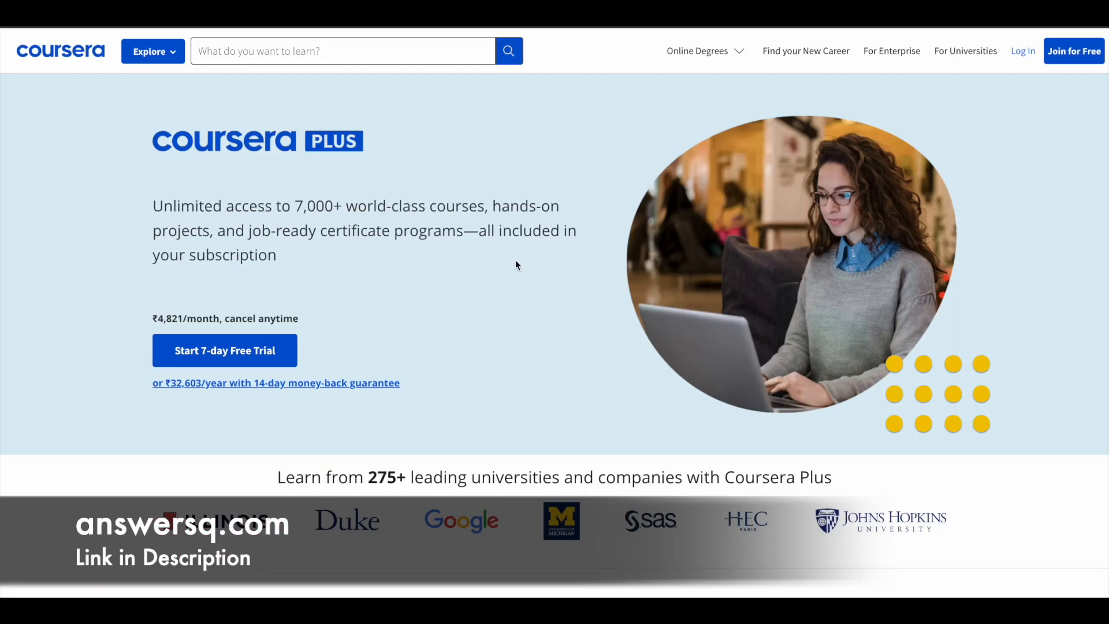
# - Scroll the Digital Forensics Essentials page down to its course overview and learning outcomes
pyautogui.scroll(-3)
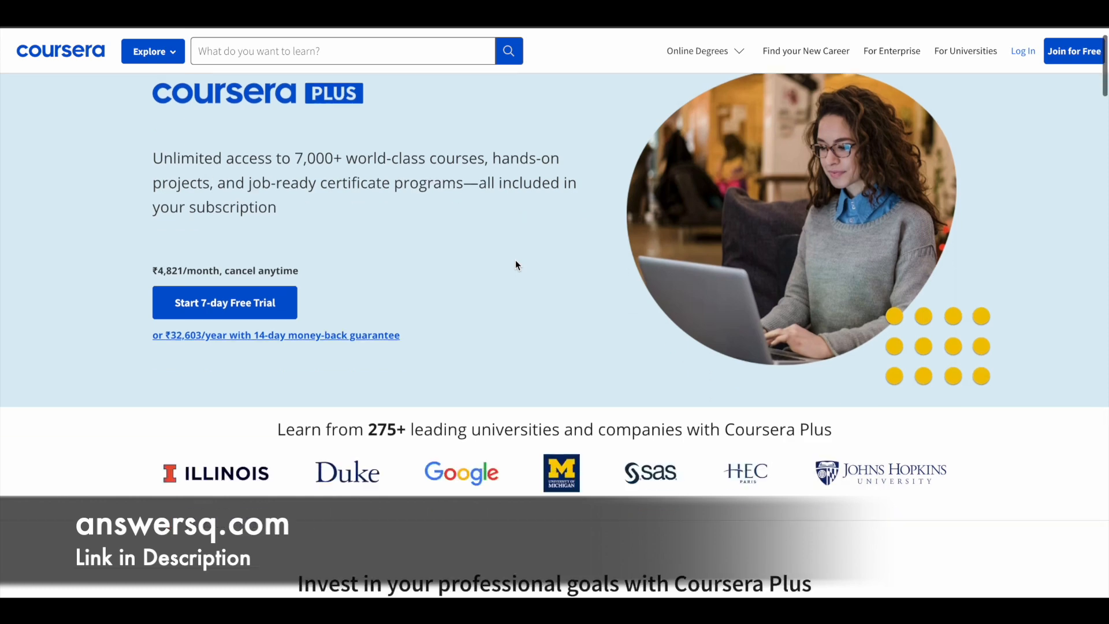
pyautogui.scroll(-3)
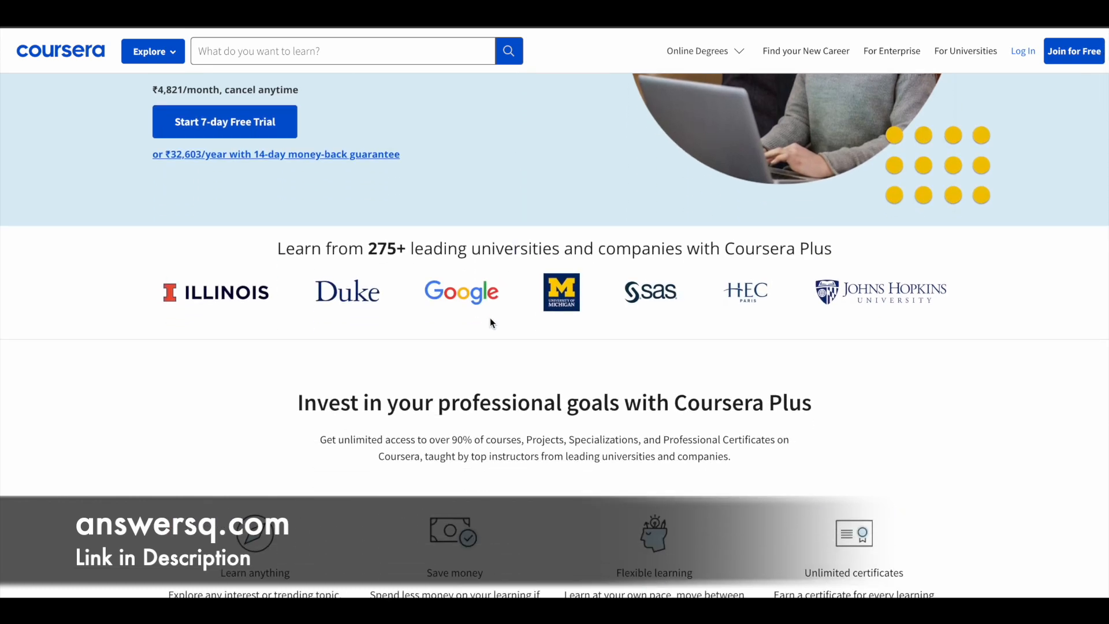
pyautogui.scroll(3)
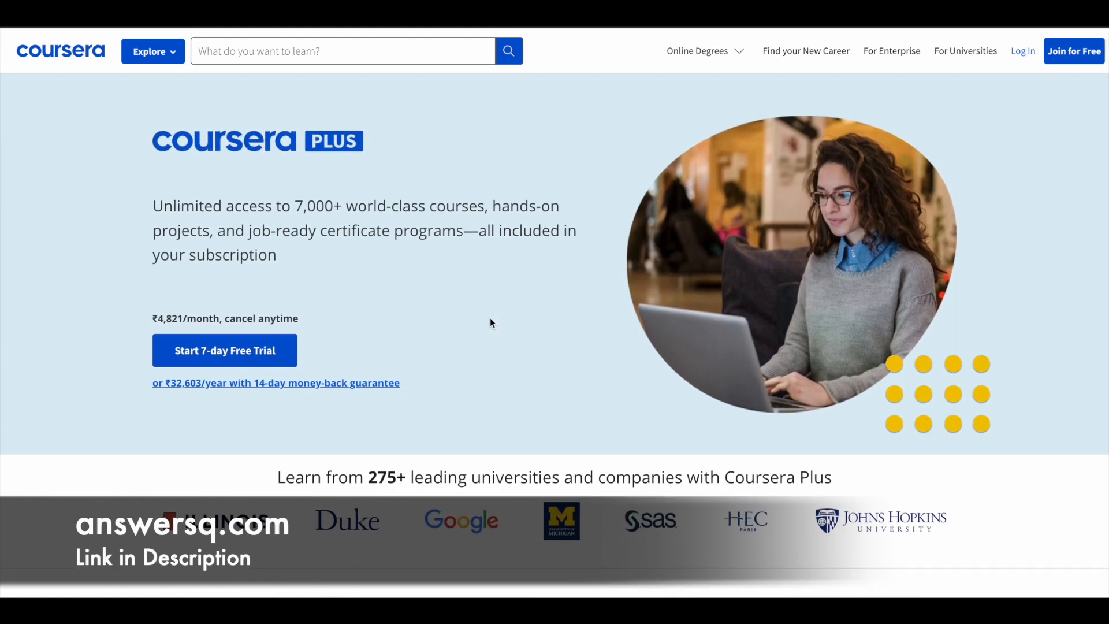
pyautogui.moveTo(266, 260)
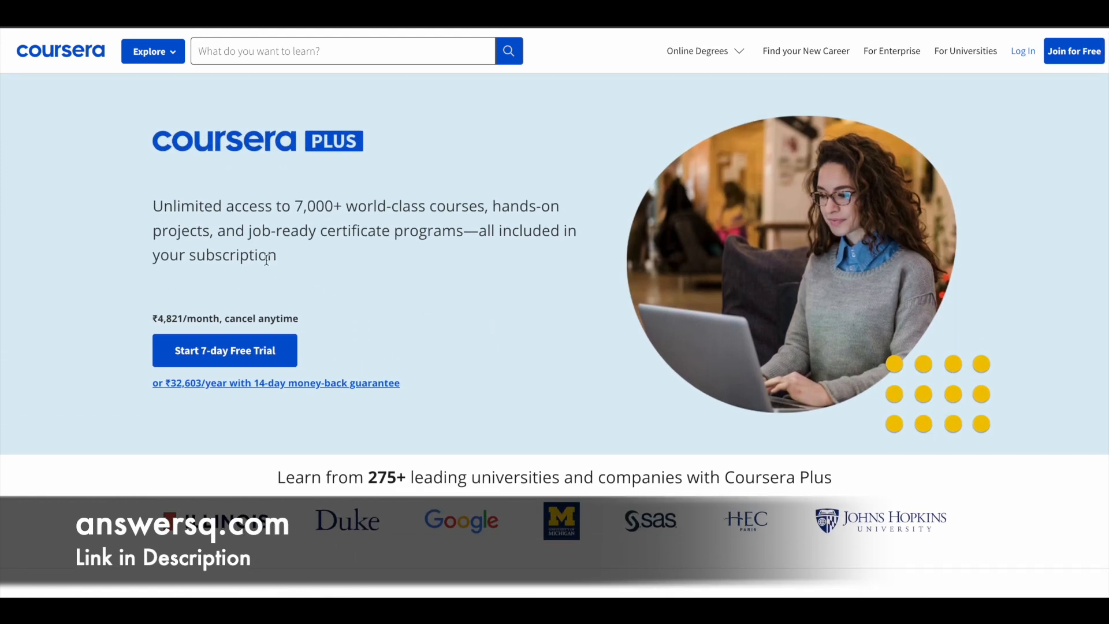
pyautogui.moveTo(366, 195)
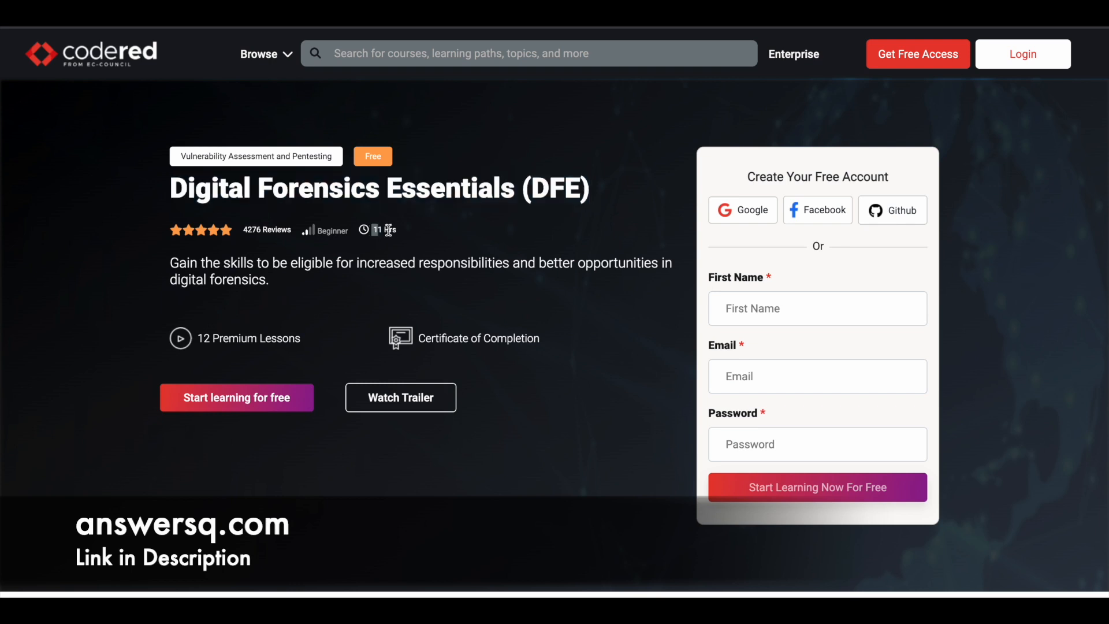
pyautogui.moveTo(423, 235)
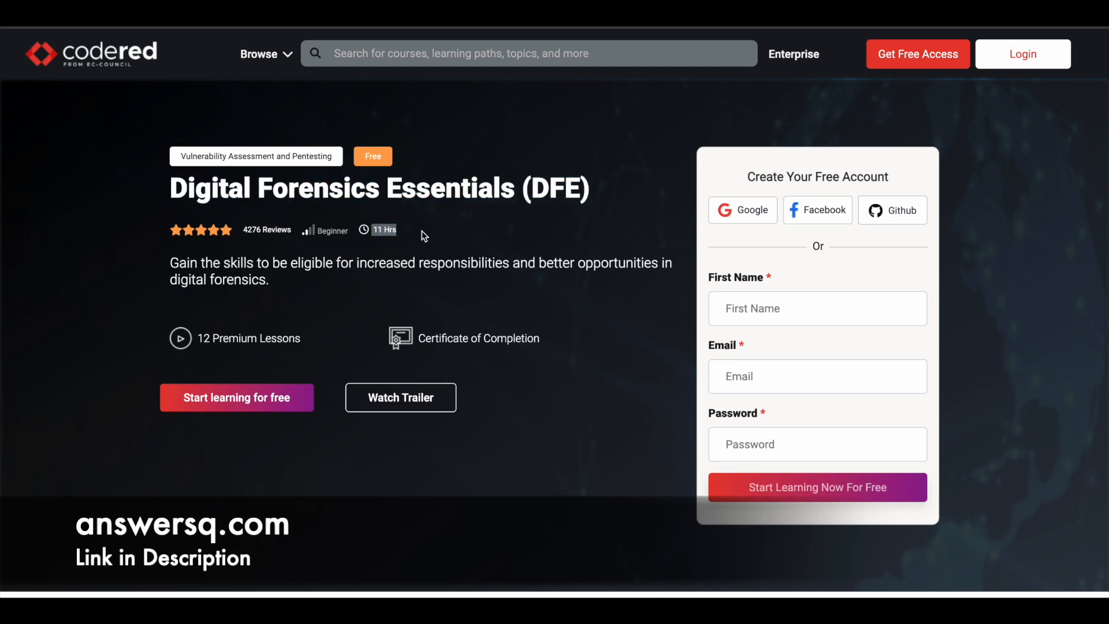
pyautogui.moveTo(290, 332)
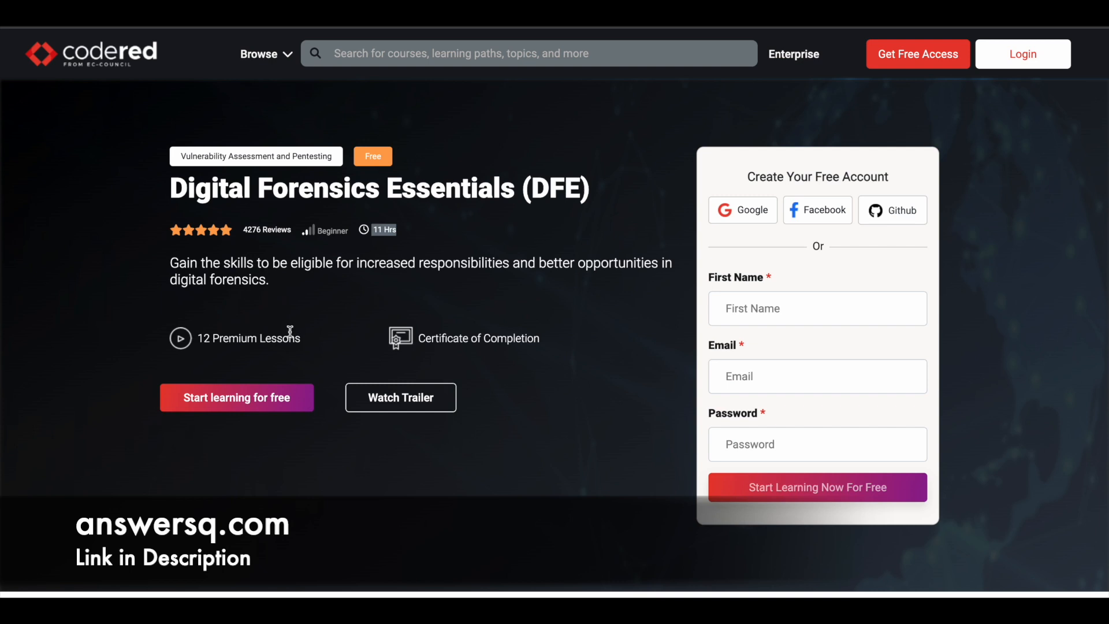
pyautogui.moveTo(312, 329)
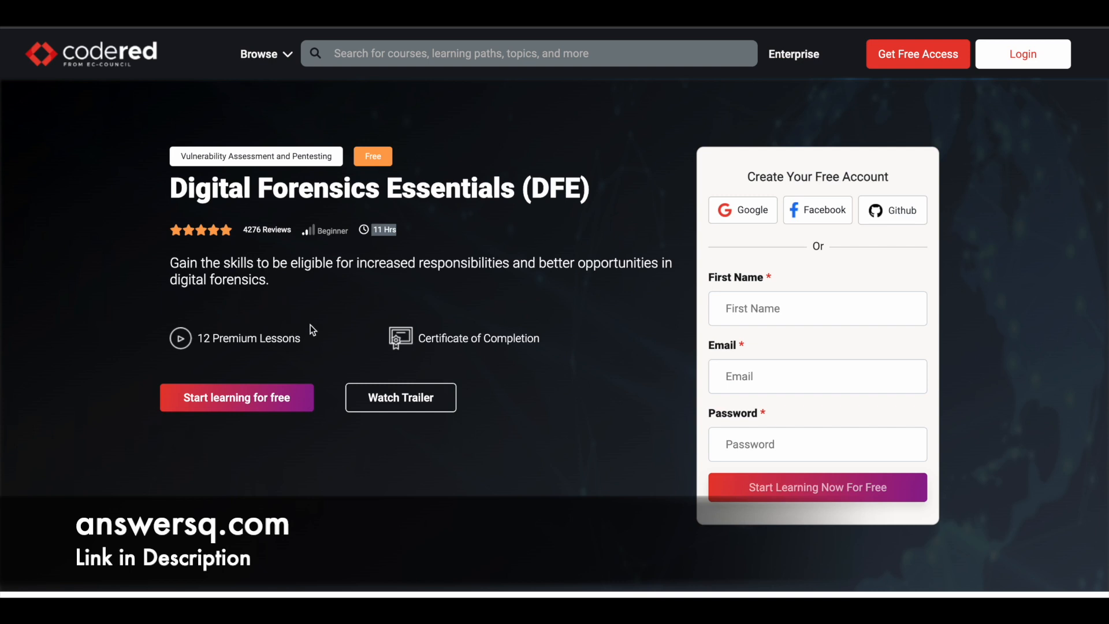
pyautogui.moveTo(419, 338)
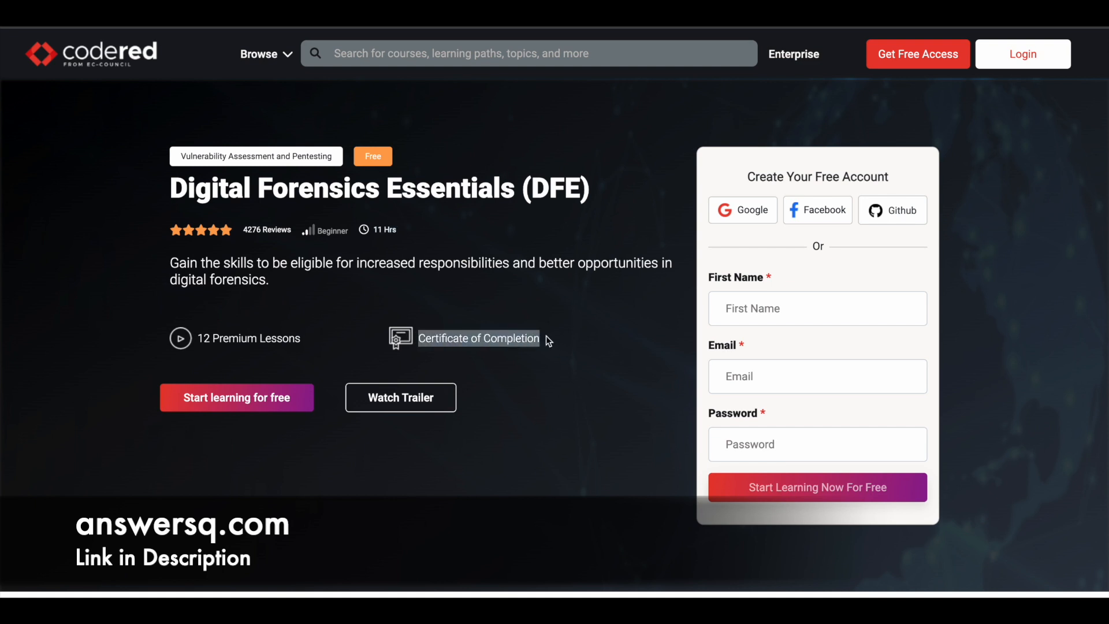
pyautogui.moveTo(479, 350)
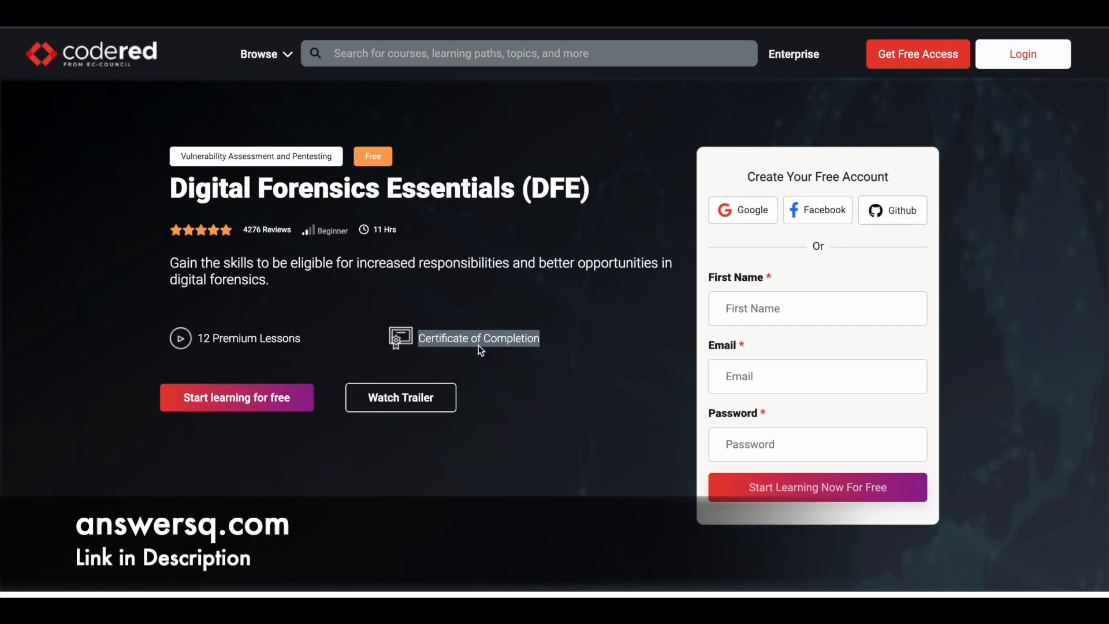
pyautogui.moveTo(464, 333)
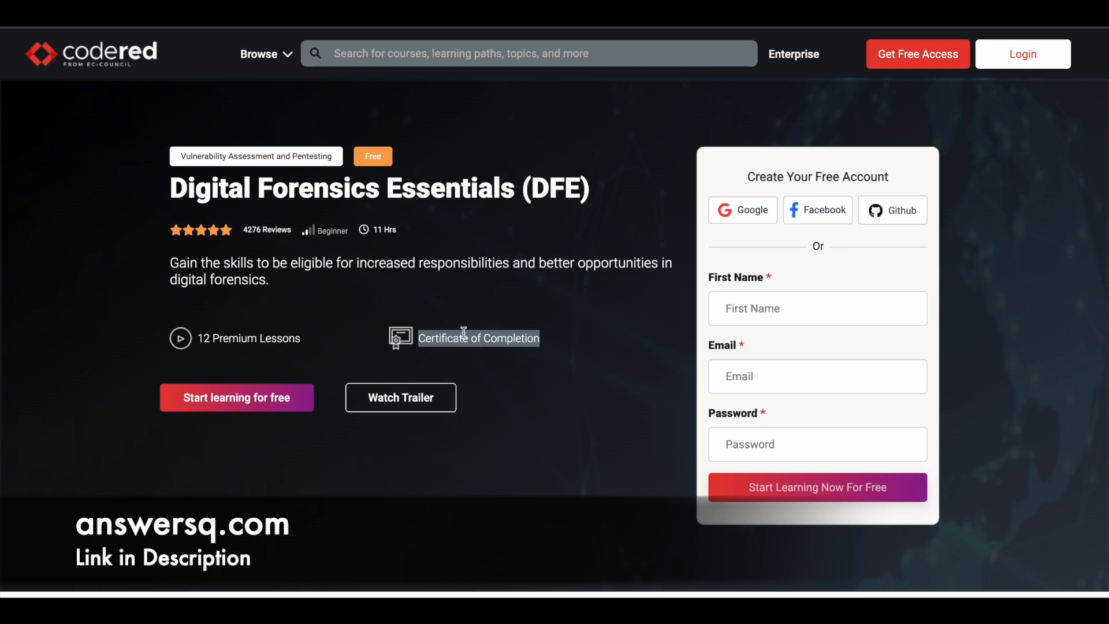
pyautogui.moveTo(259, 255)
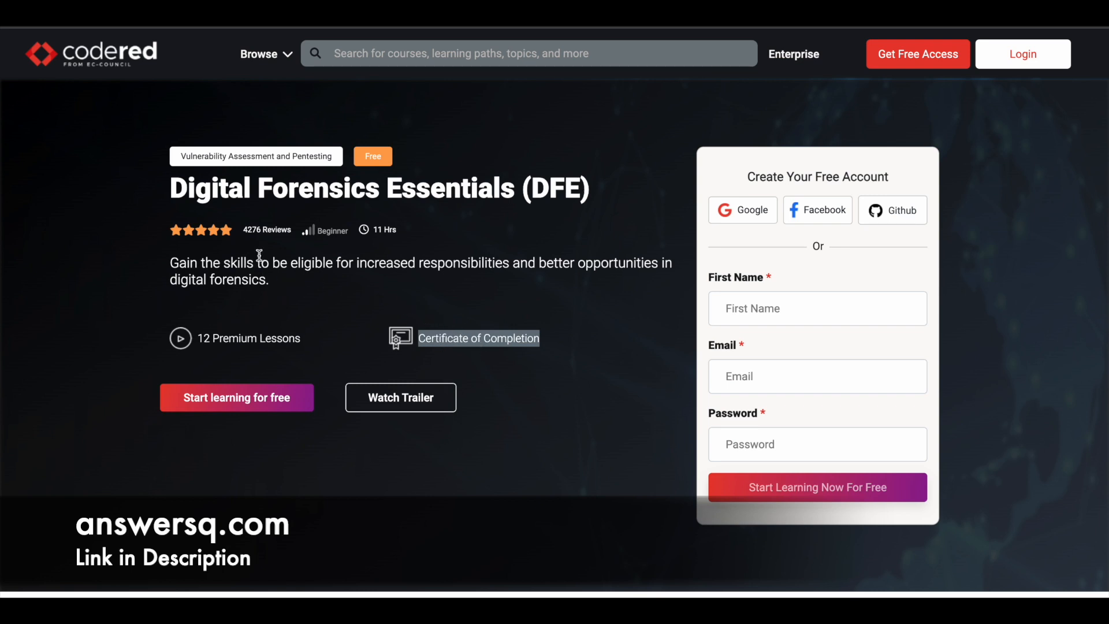
pyautogui.moveTo(274, 243)
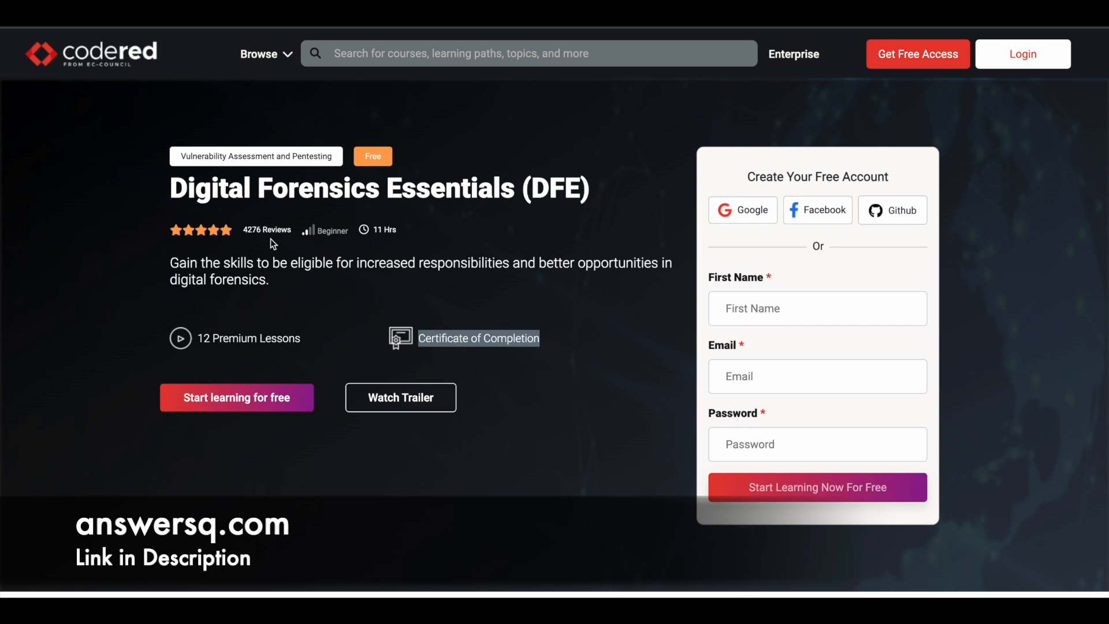
pyautogui.scroll(-3)
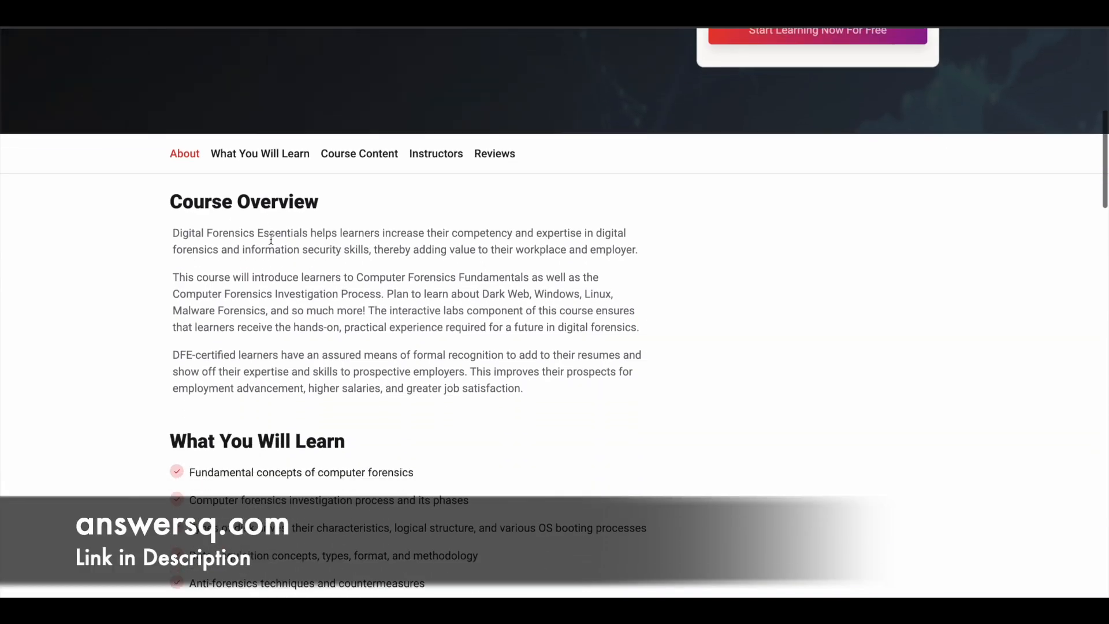
pyautogui.scroll(-3)
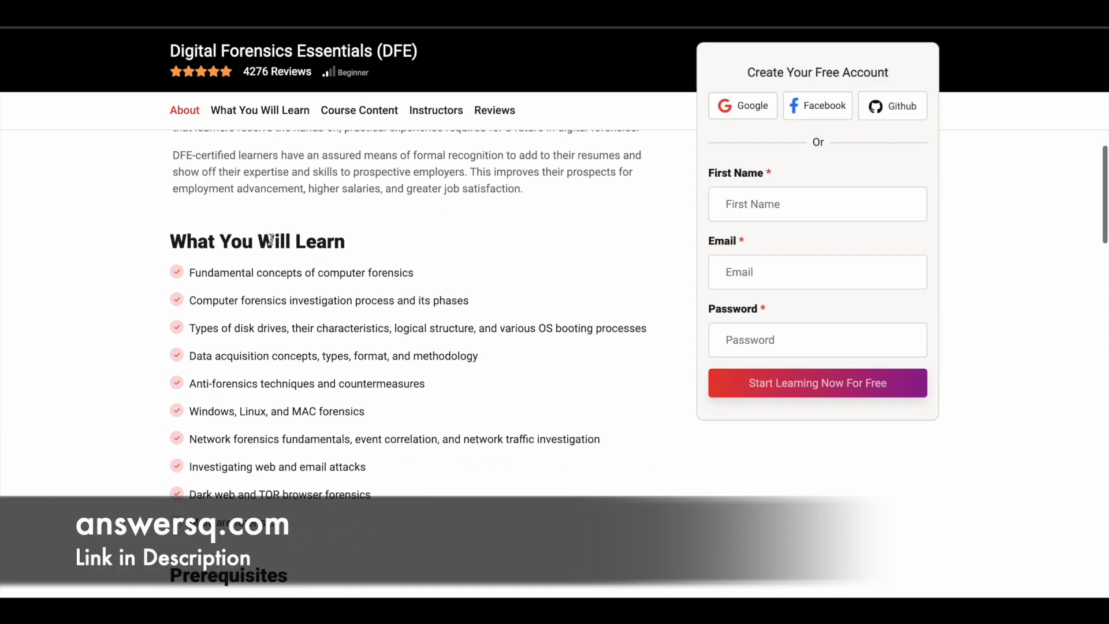
pyautogui.scroll(-3)
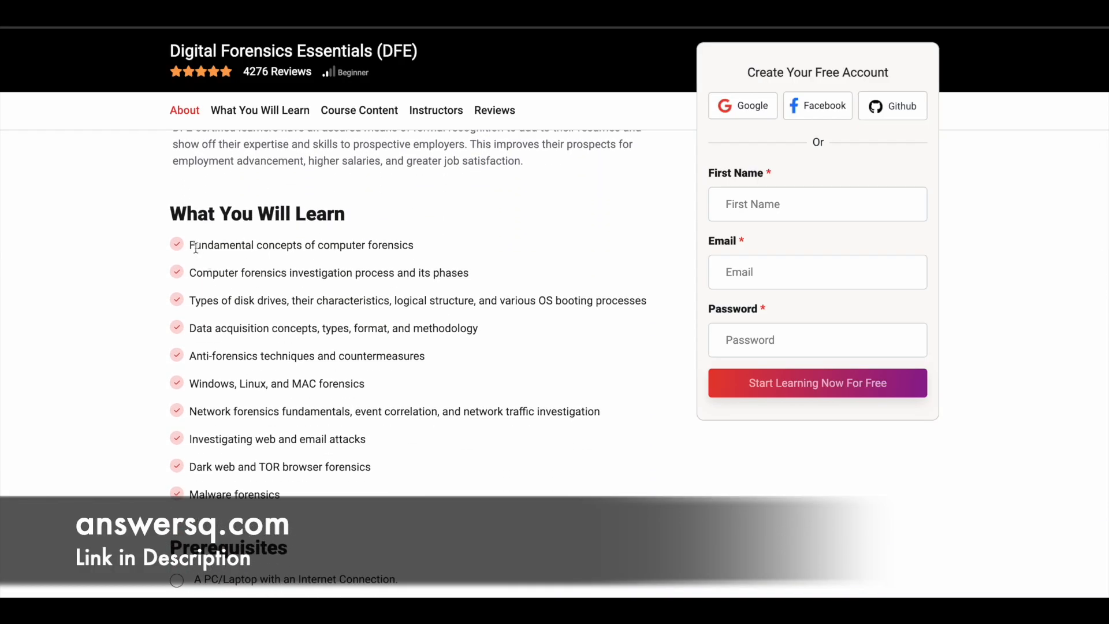
pyautogui.doubleClick(301, 245)
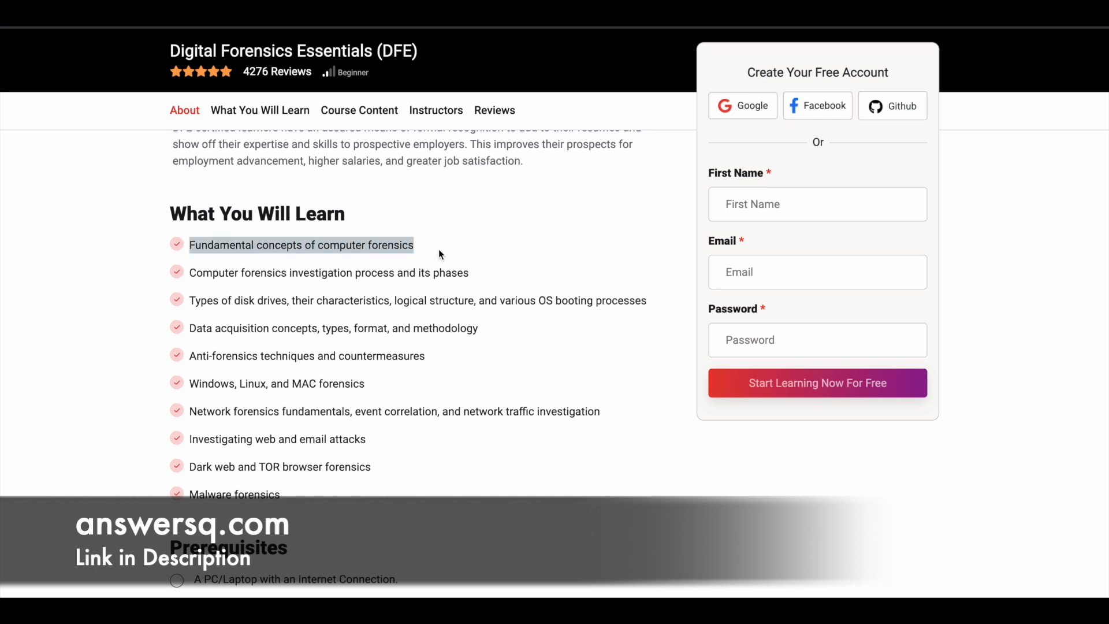
pyautogui.moveTo(188, 304)
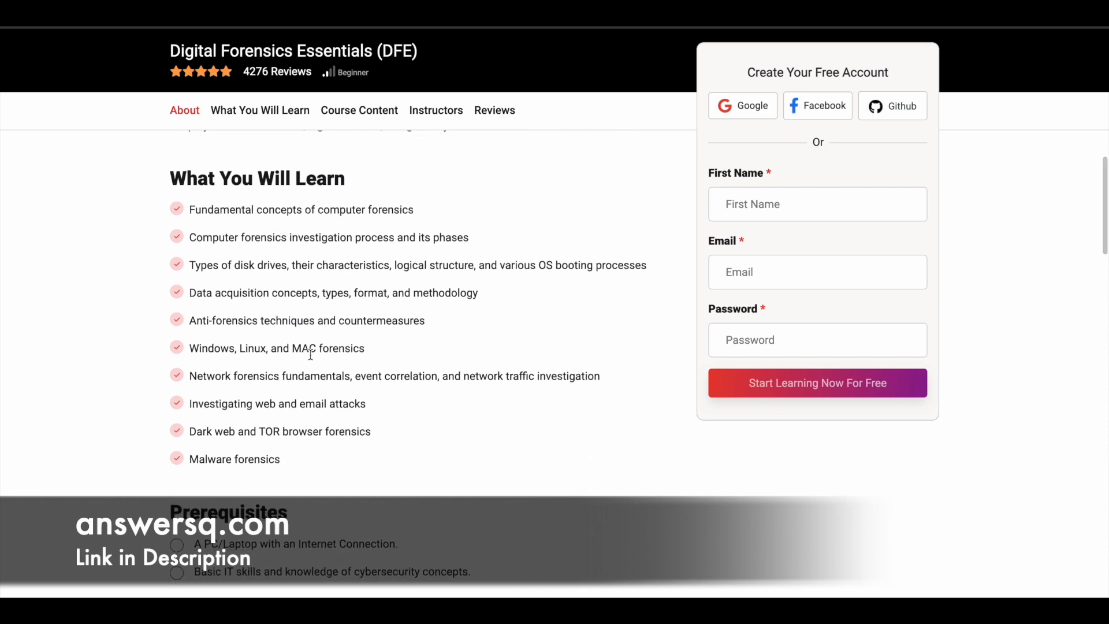
pyautogui.scroll(-3)
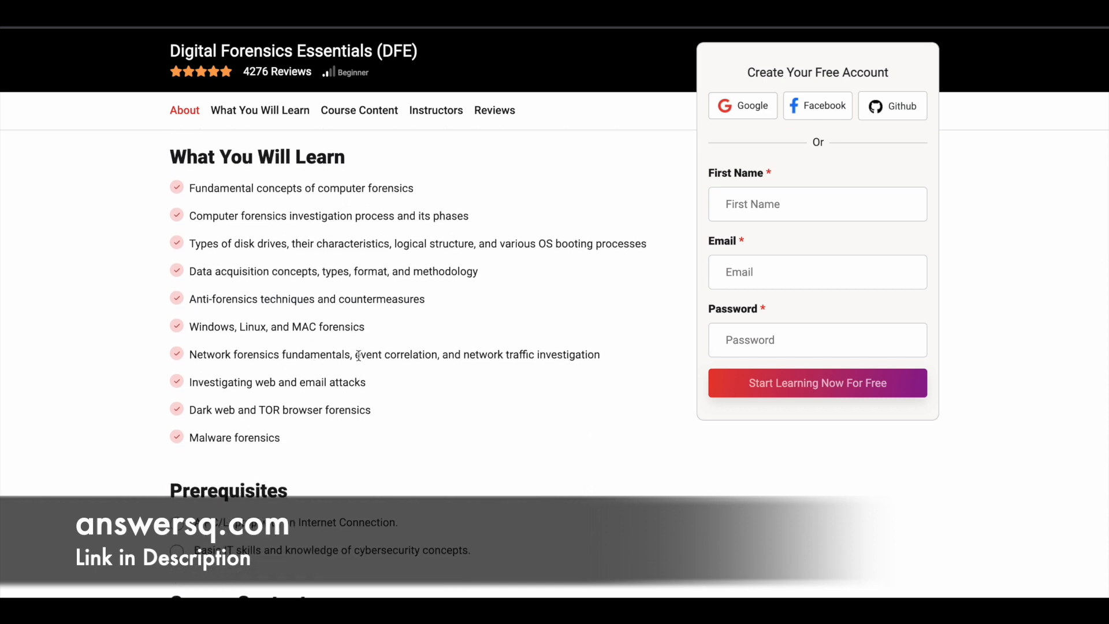
pyautogui.scroll(-3)
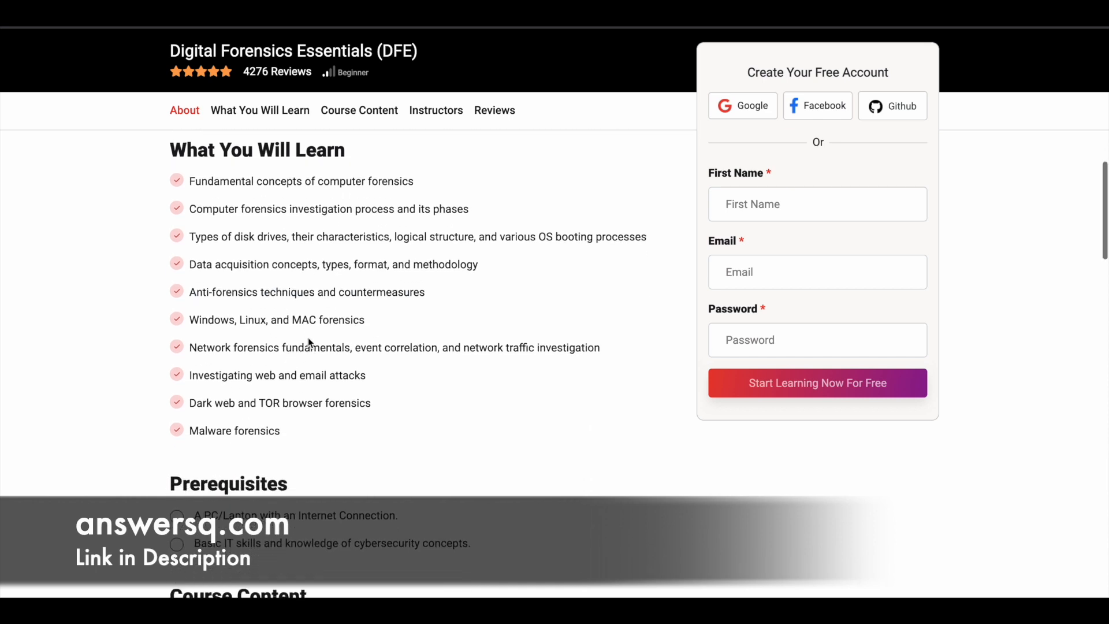
pyautogui.scroll(-3)
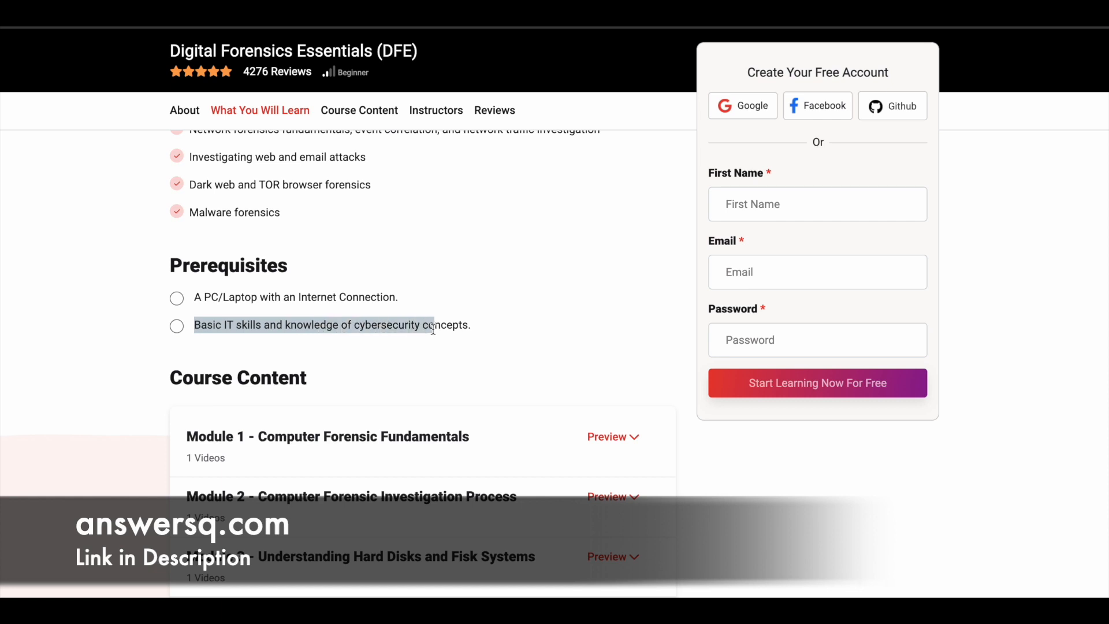
pyautogui.moveTo(484, 332)
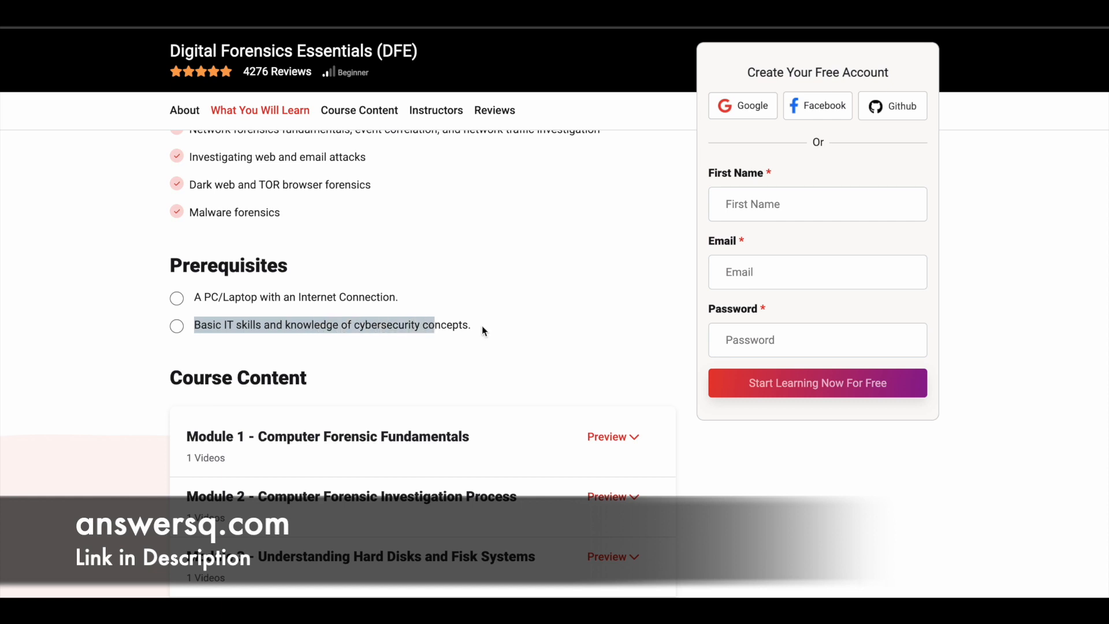
# - Expand Module 1 to reveal its locked lesson video and the DFE Official eBook
pyautogui.scroll(-3)
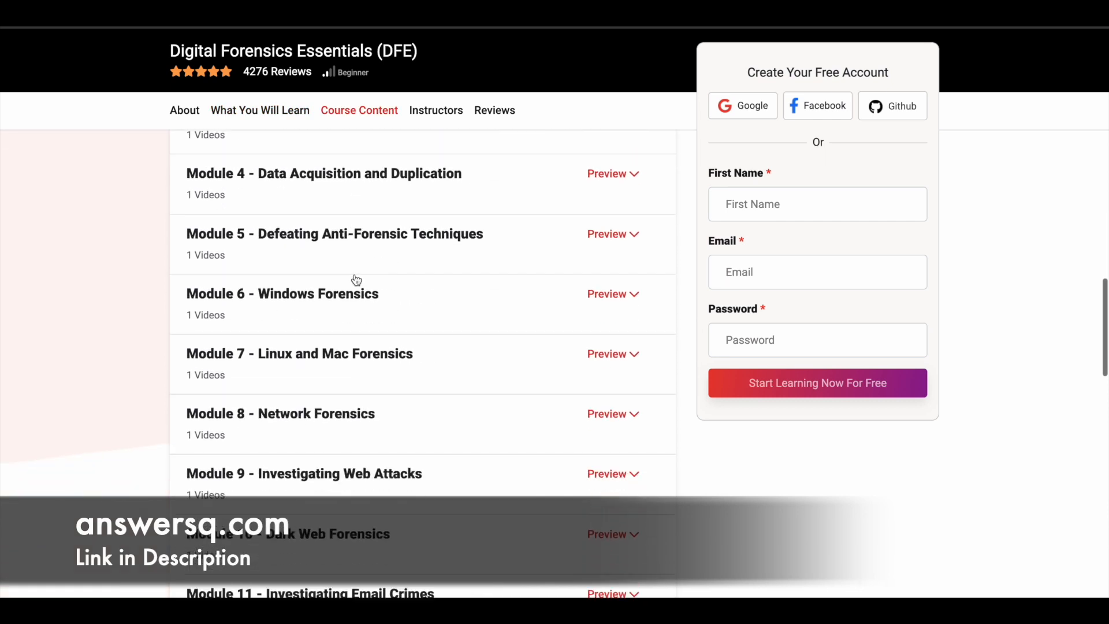
pyautogui.scroll(3)
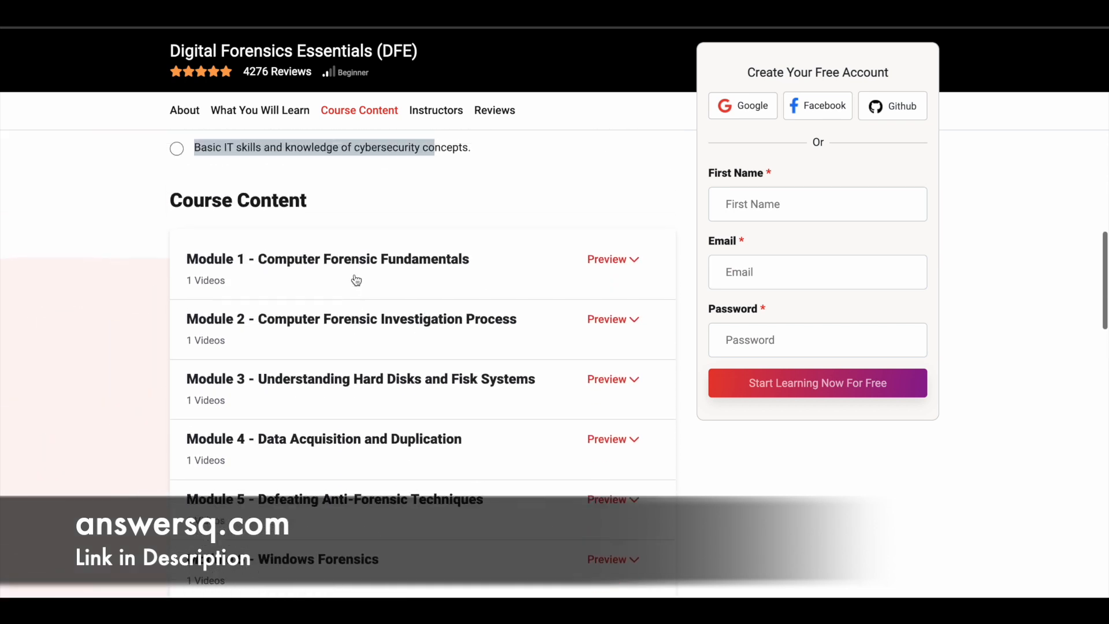
pyautogui.scroll(3)
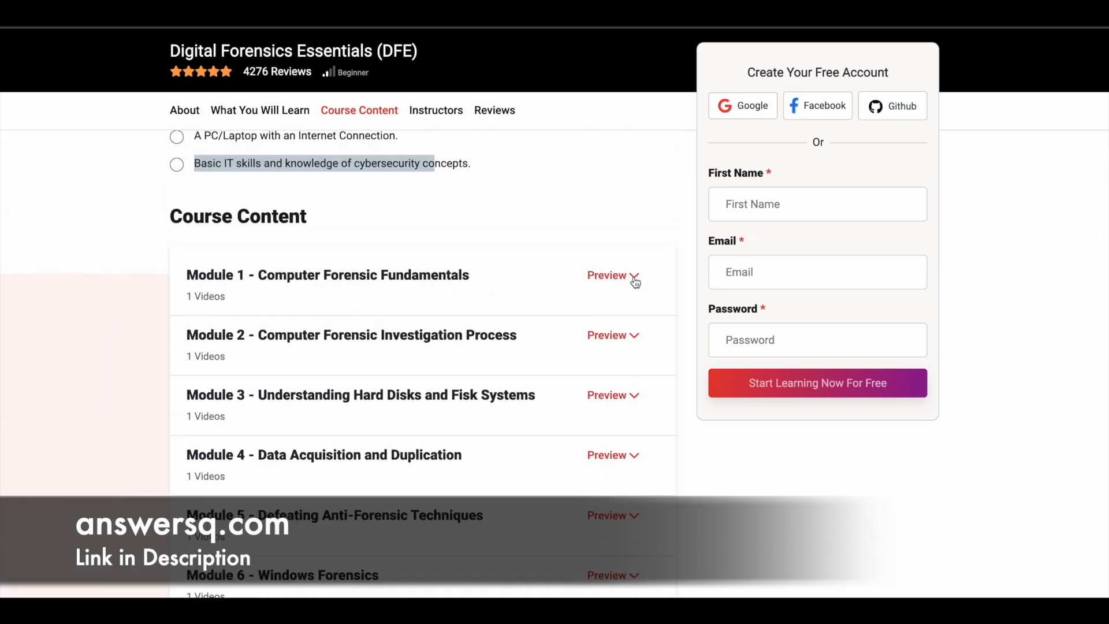
pyautogui.click(606, 275)
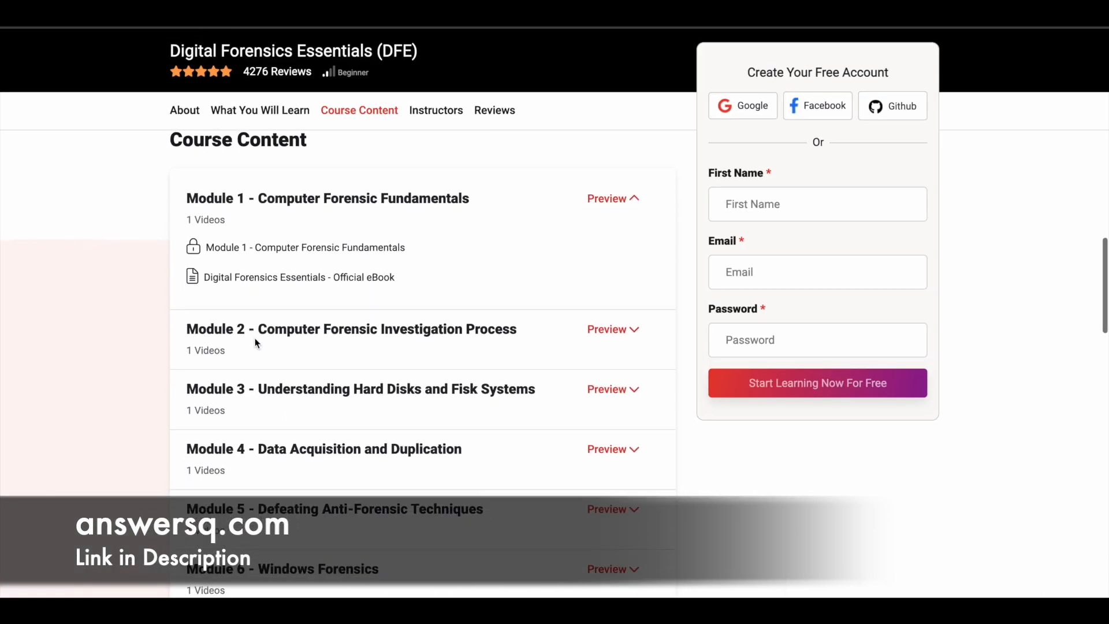
pyautogui.moveTo(453, 343)
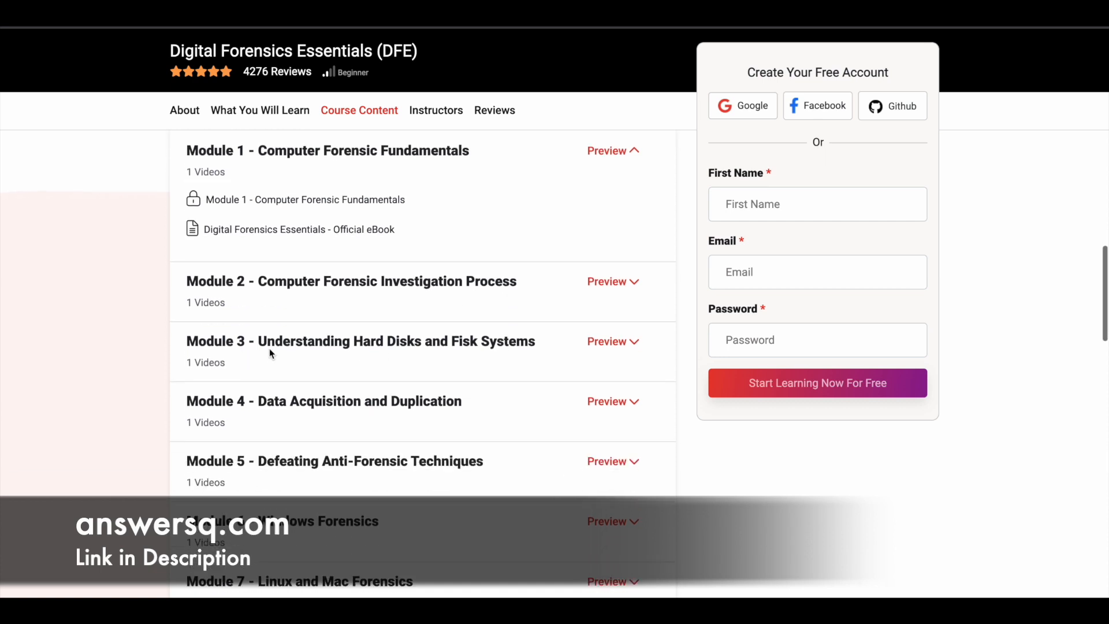
# - Read through the Course Content list down to Module 12 and back up
pyautogui.scroll(-3)
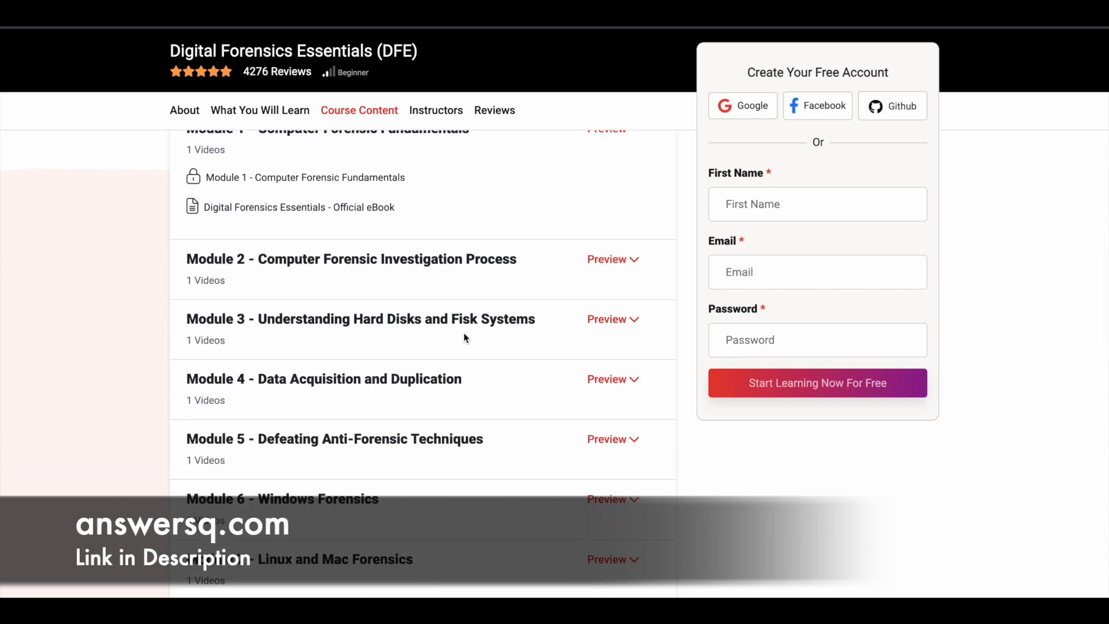
pyautogui.scroll(-3)
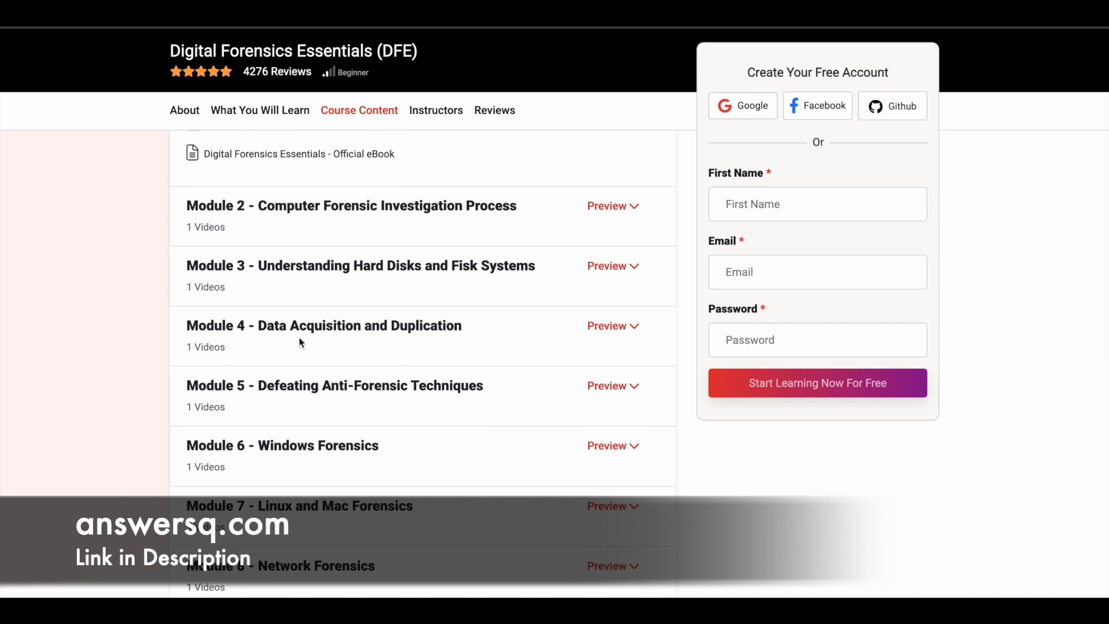
pyautogui.scroll(3)
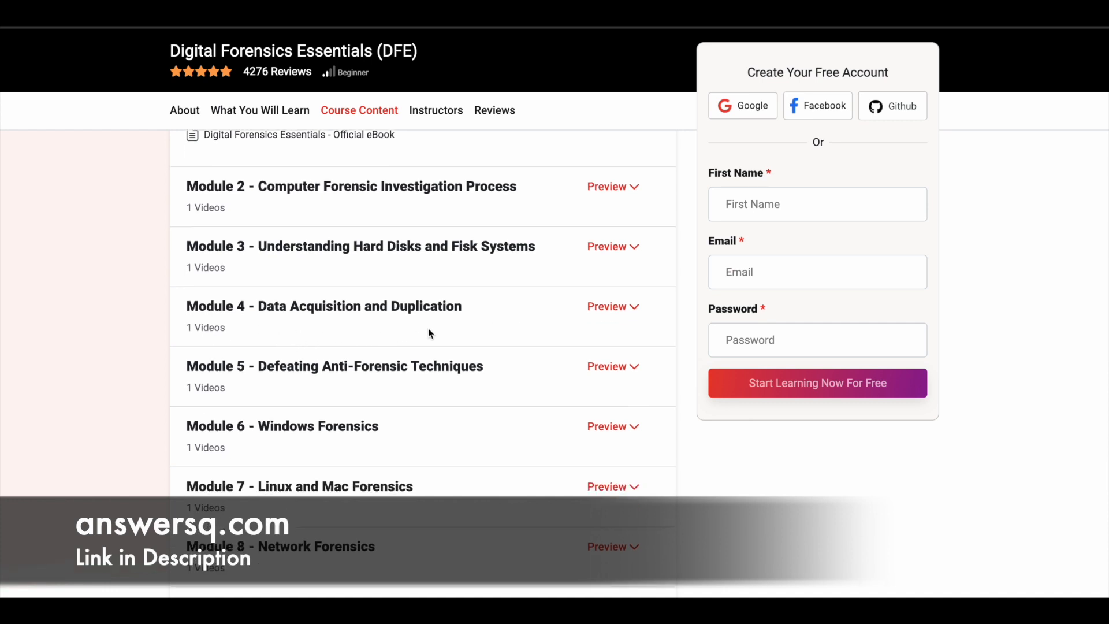
pyautogui.scroll(-3)
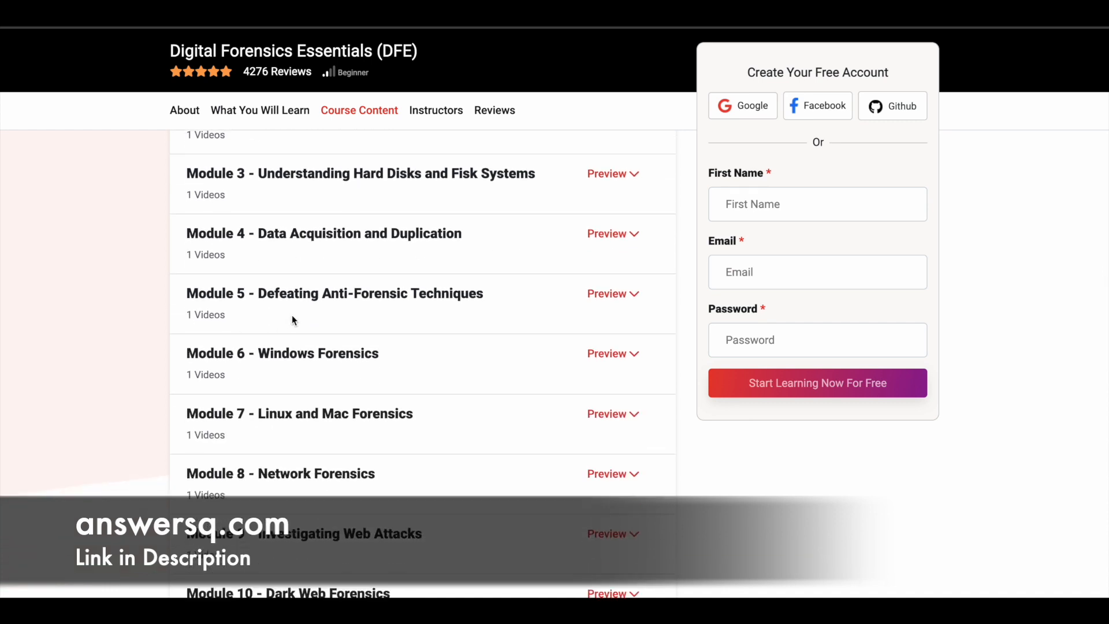
pyautogui.scroll(-3)
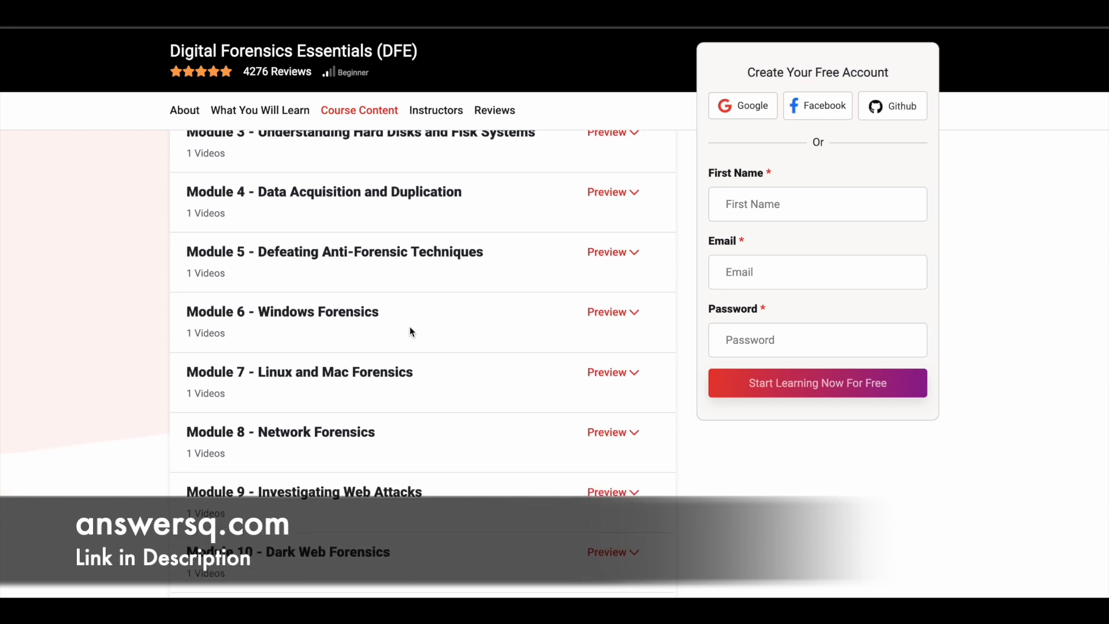
pyautogui.scroll(-3)
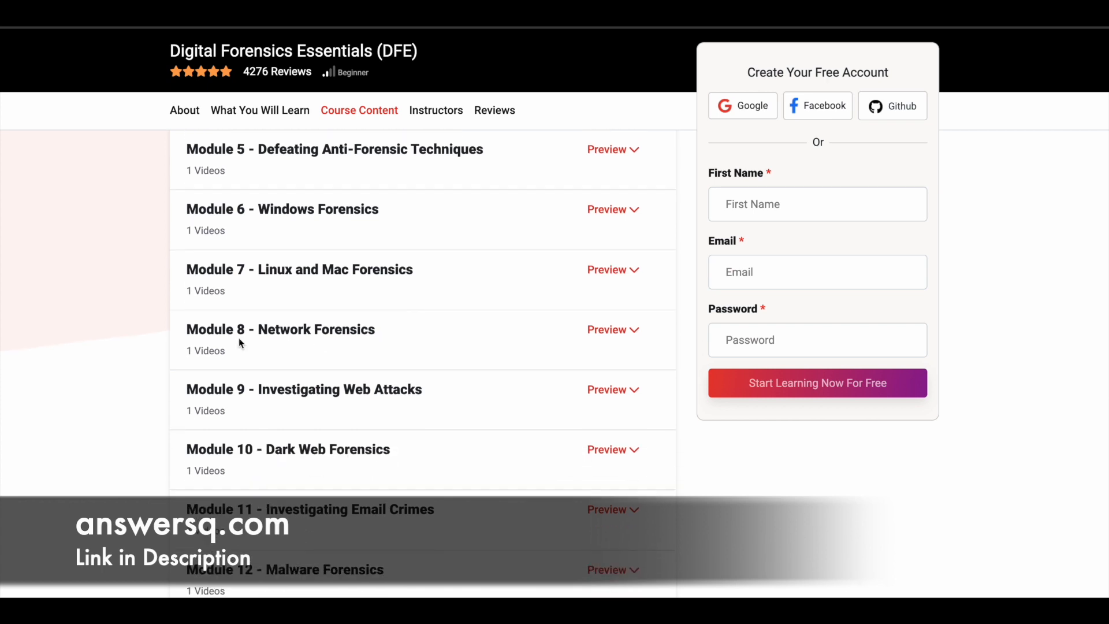
pyautogui.scroll(-3)
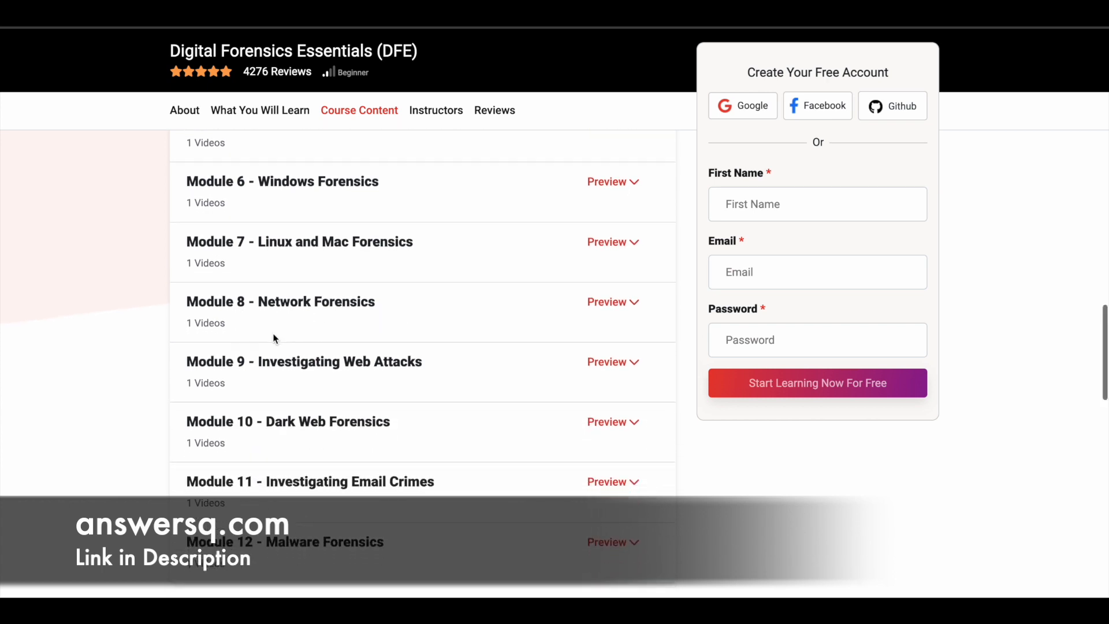
pyautogui.scroll(-3)
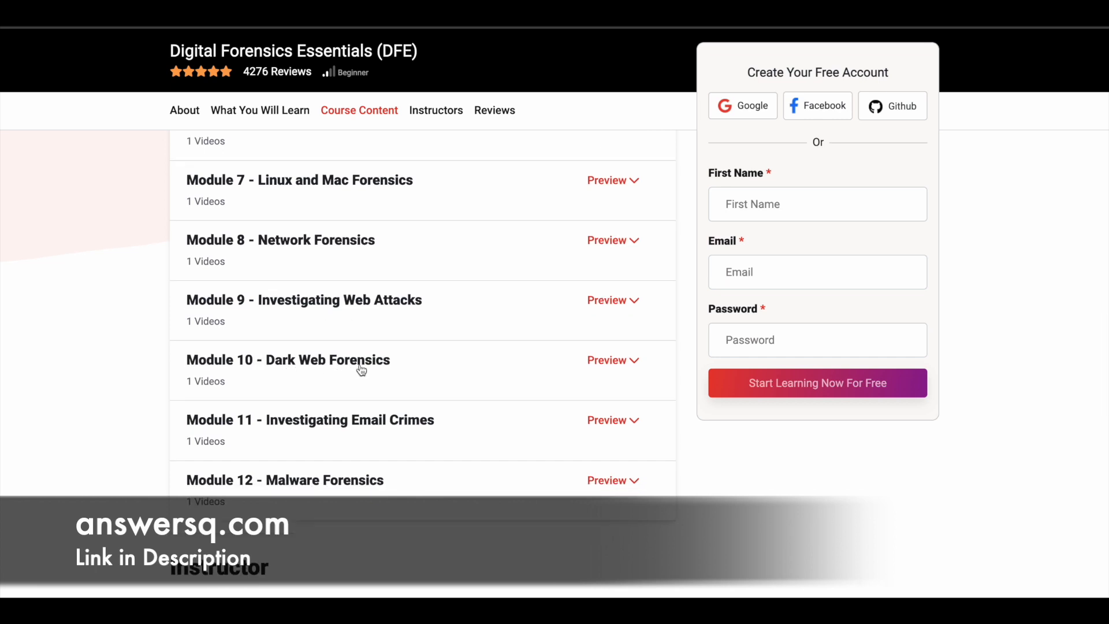
pyautogui.scroll(-3)
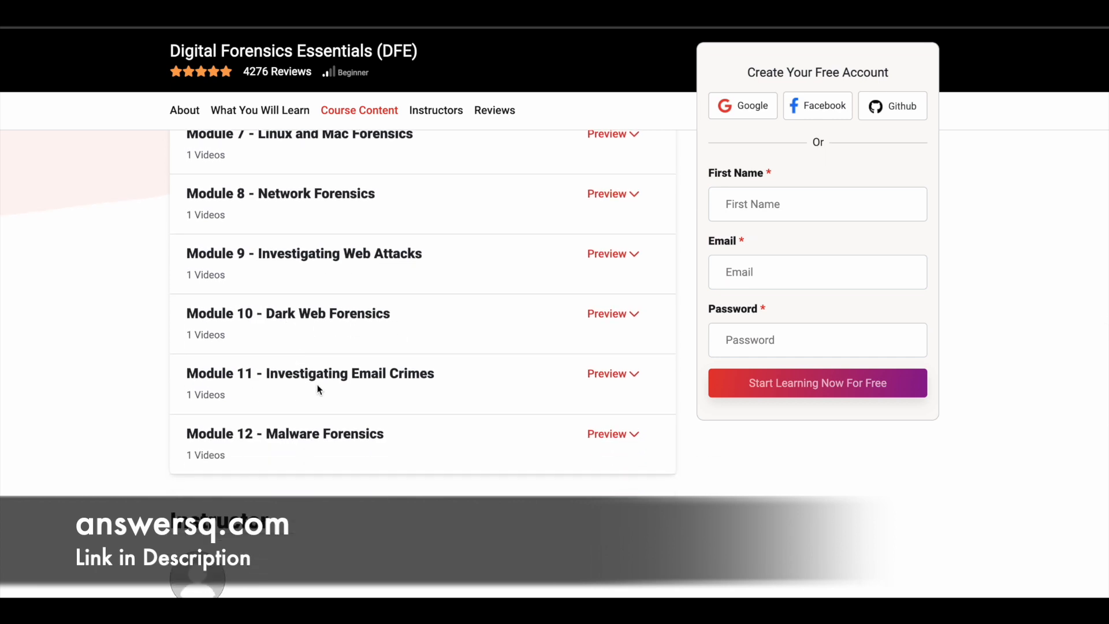
pyautogui.scroll(-3)
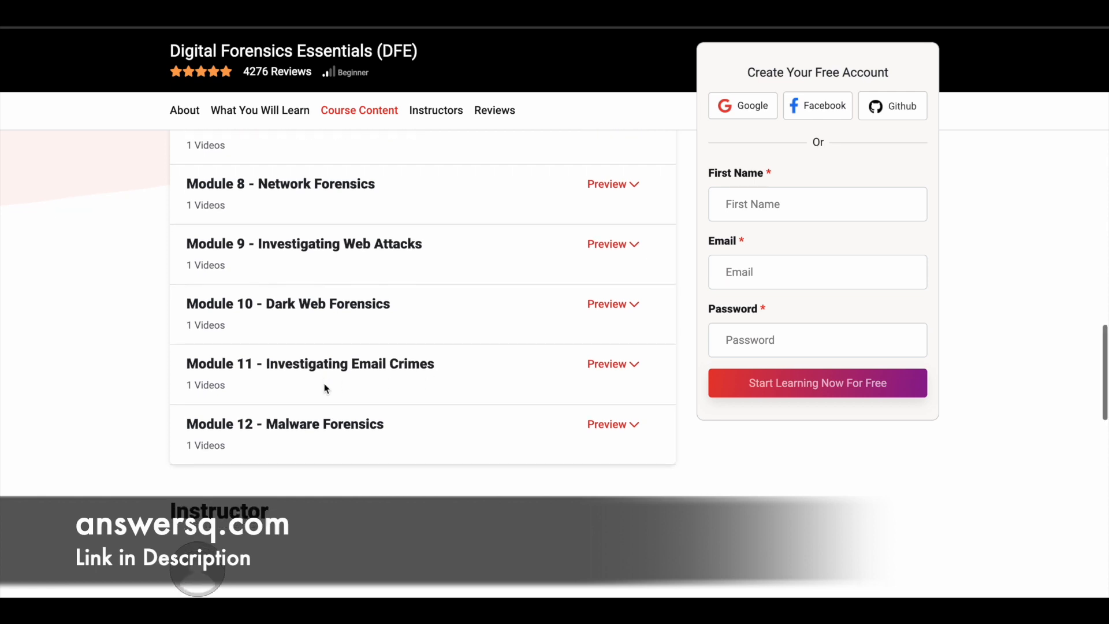
pyautogui.scroll(-3)
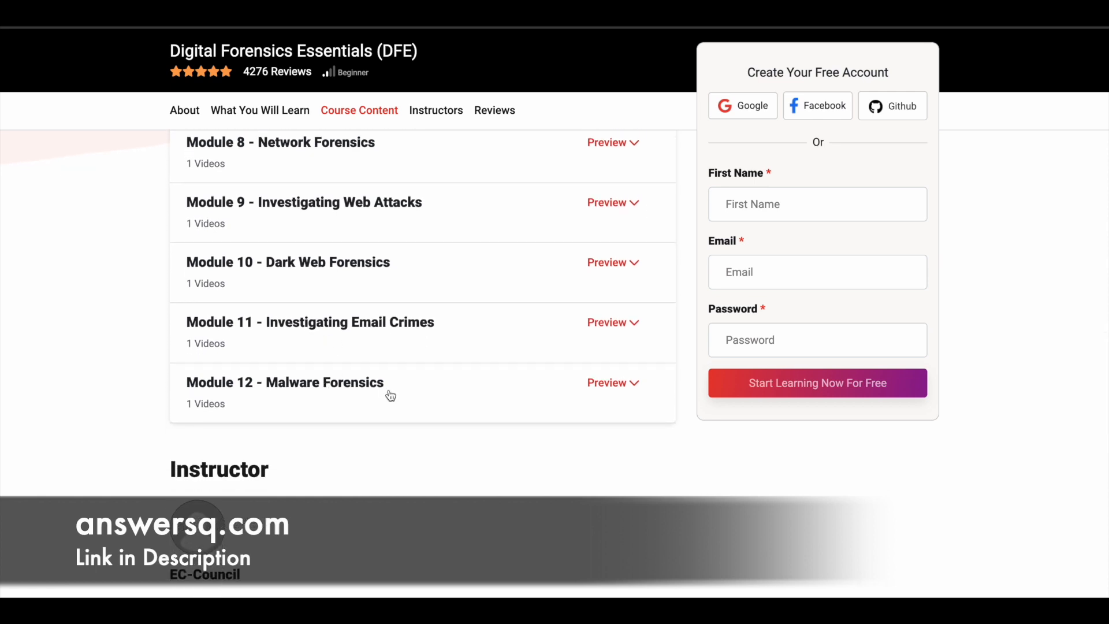
pyautogui.moveTo(451, 388)
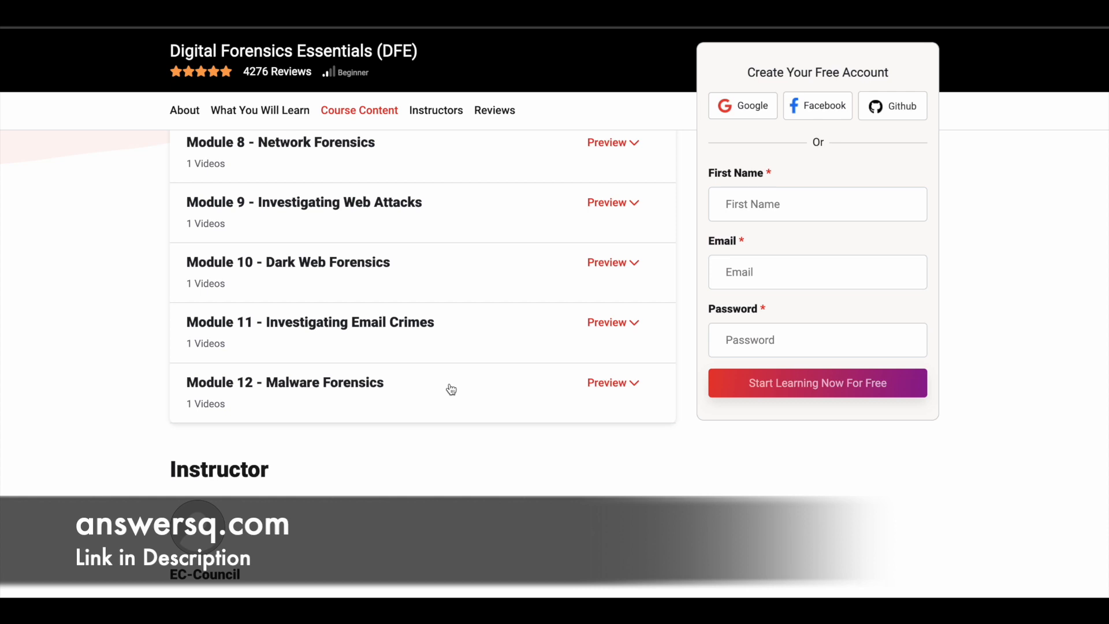
pyautogui.scroll(3)
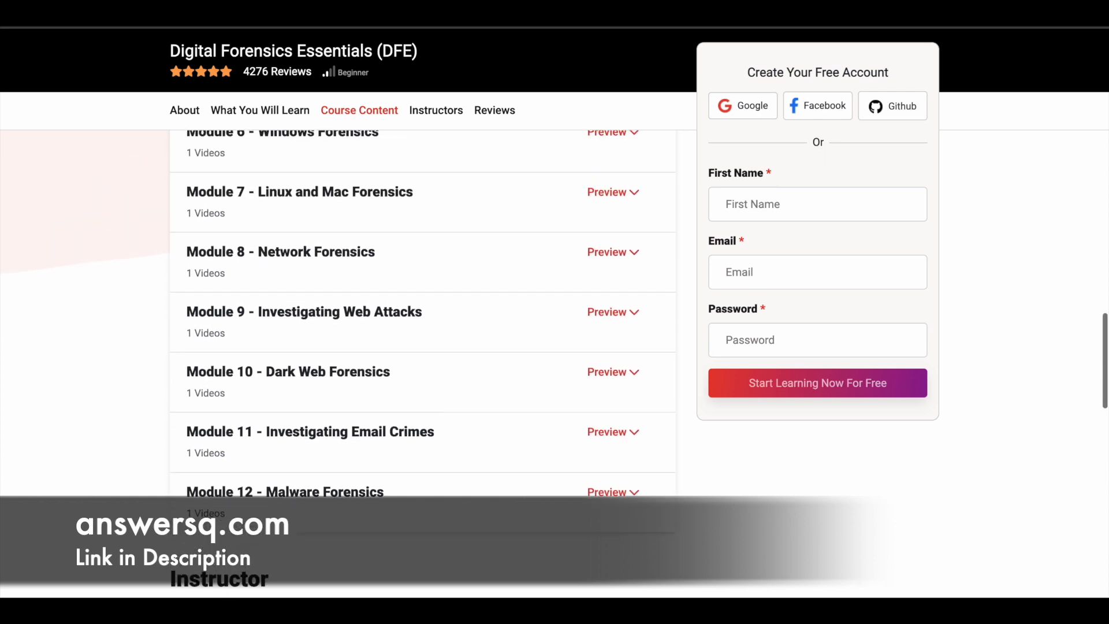
pyautogui.scroll(3)
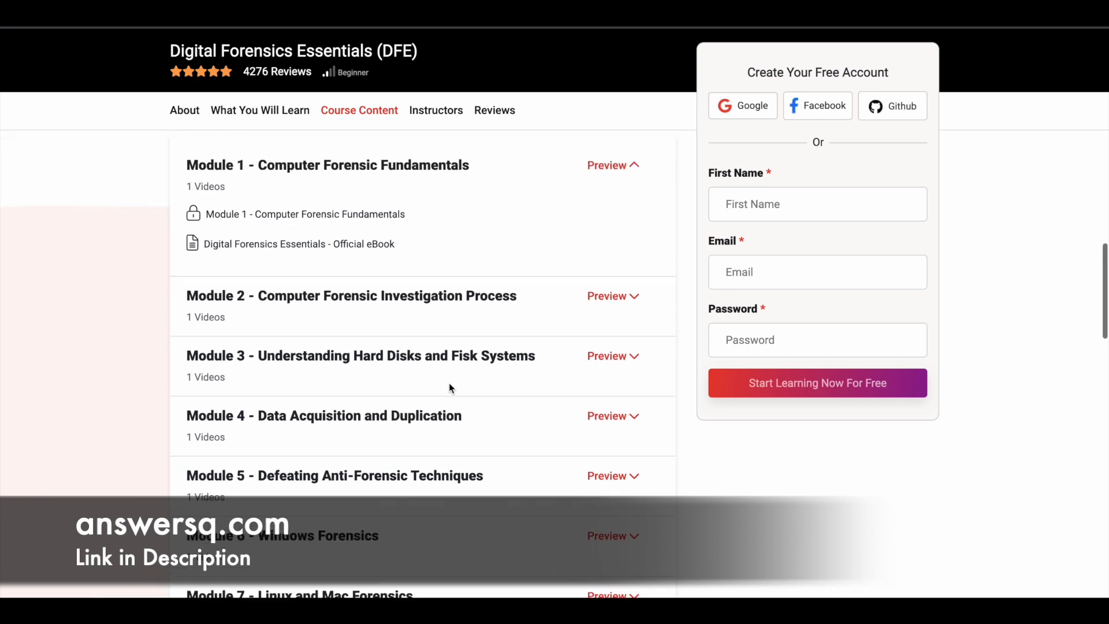
# - Browse past the modules to the EC-Council instructor and 5-star reviews, then back to the Course Overview
pyautogui.scroll(-3)
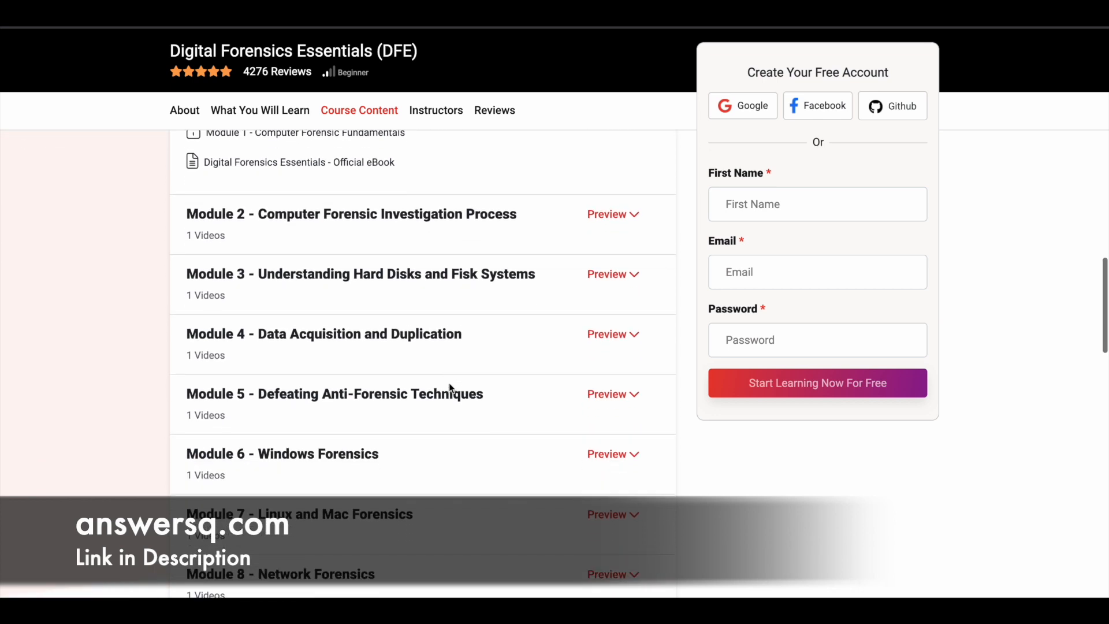
pyautogui.scroll(-3)
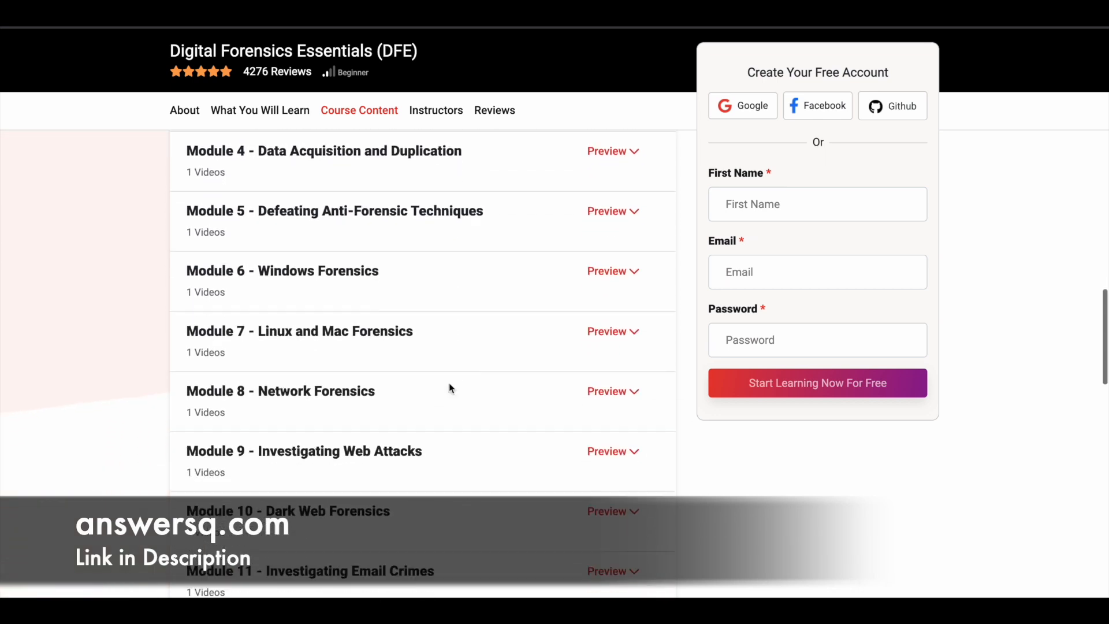
pyautogui.scroll(-3)
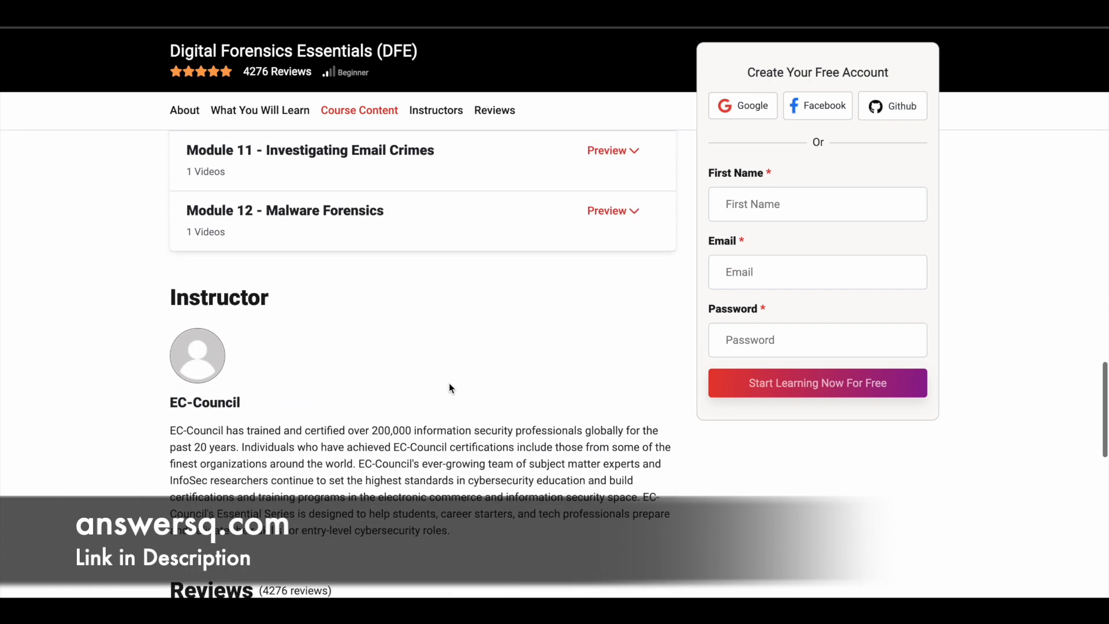
pyautogui.scroll(-3)
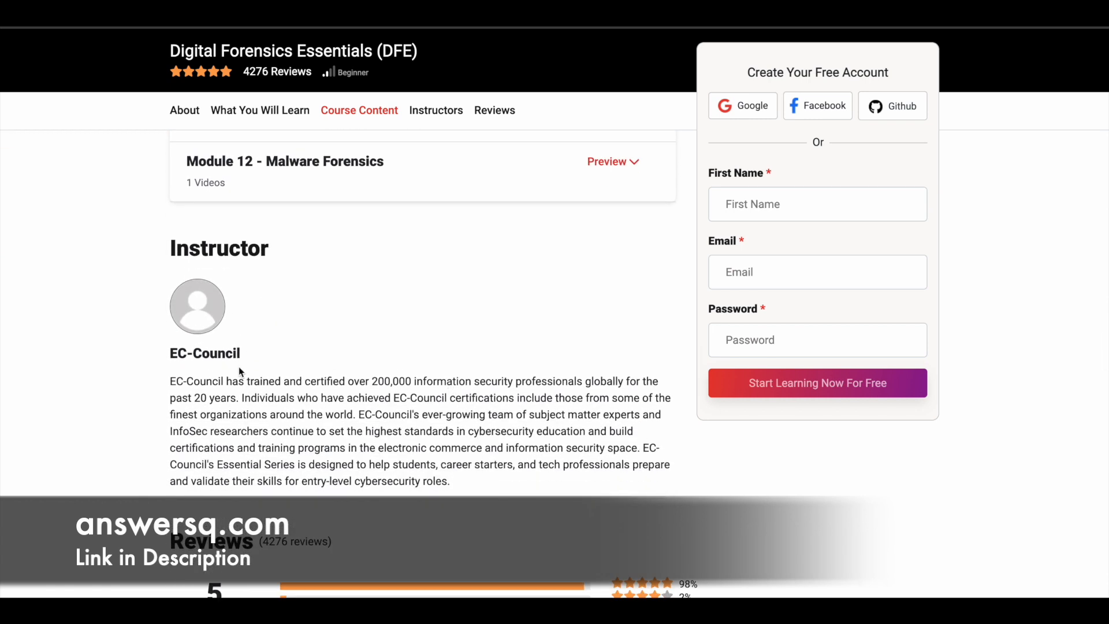
pyautogui.scroll(-3)
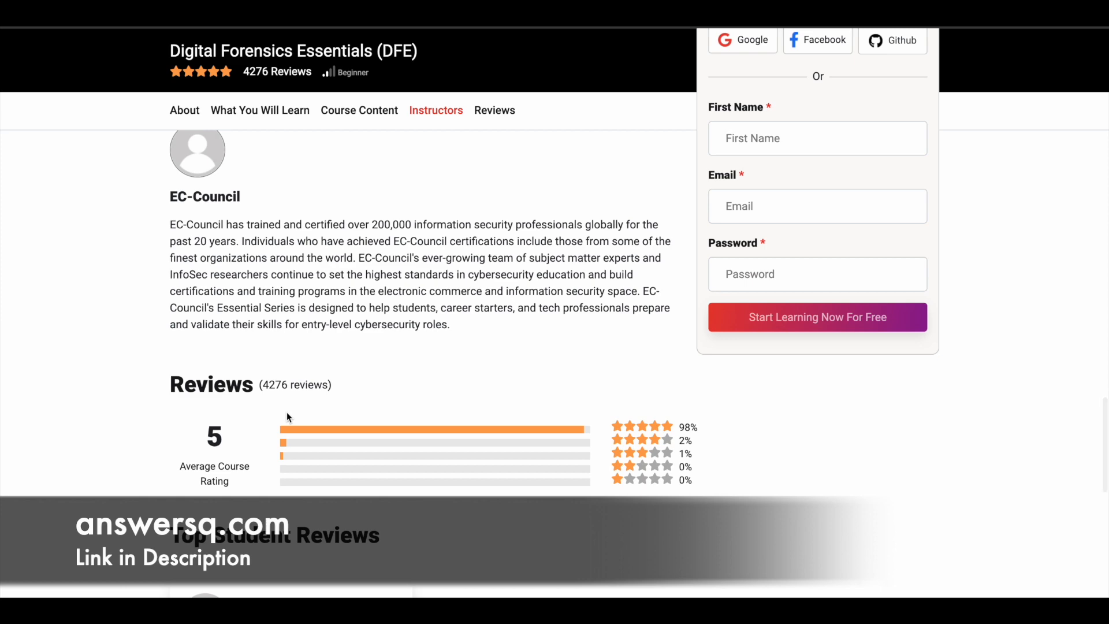
pyautogui.scroll(3)
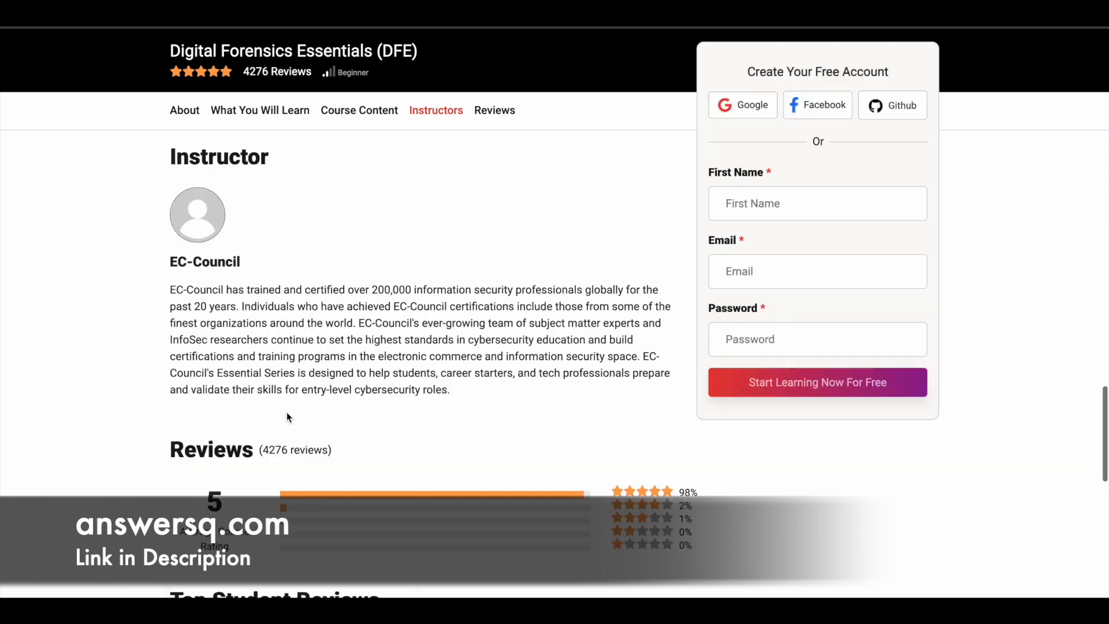
pyautogui.scroll(3)
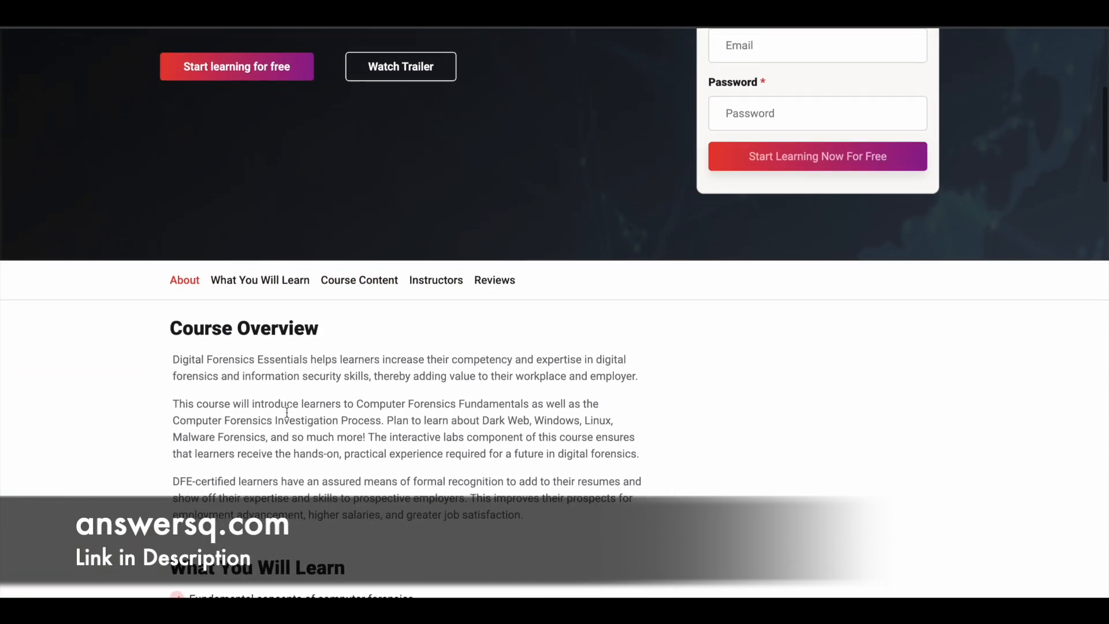
# - Return to the page top and go to the Get Free Access registration page
pyautogui.scroll(3)
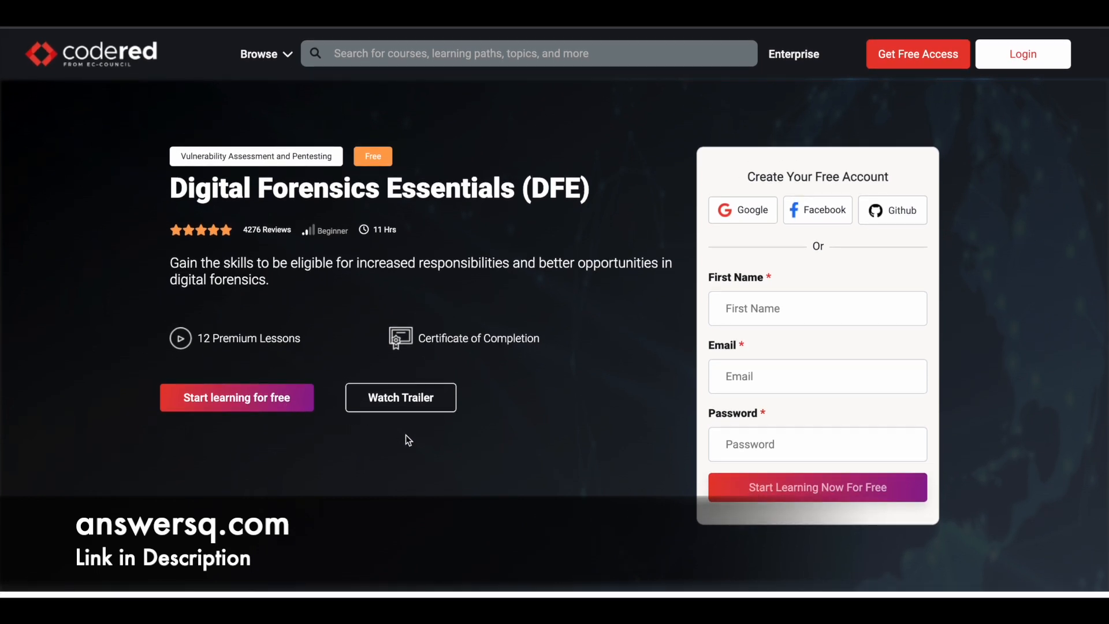
pyautogui.moveTo(770, 127)
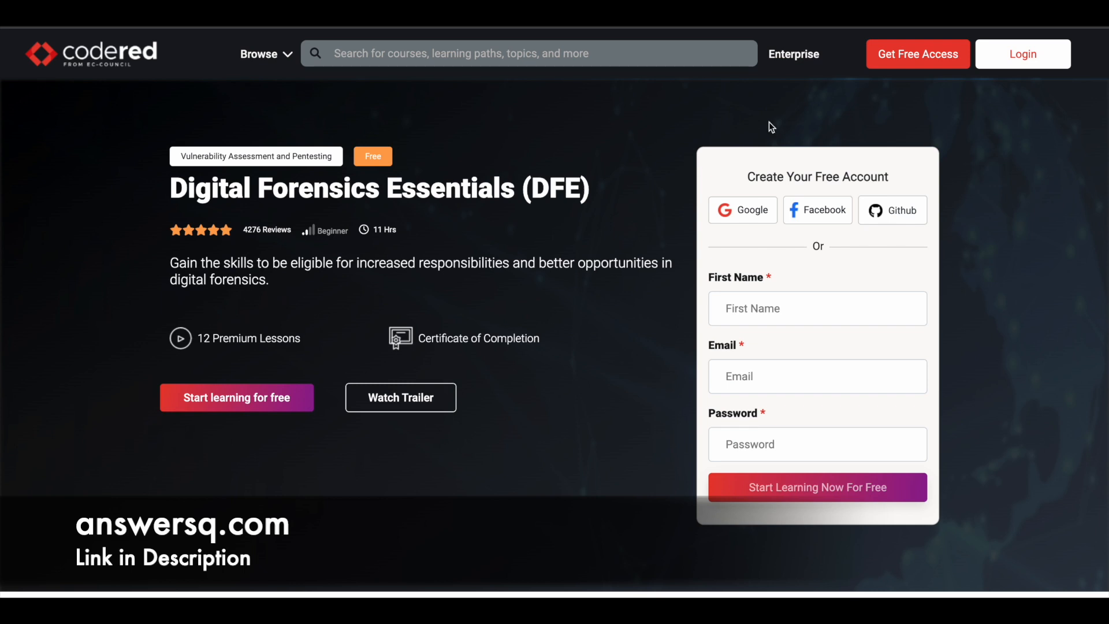
pyautogui.moveTo(917, 55)
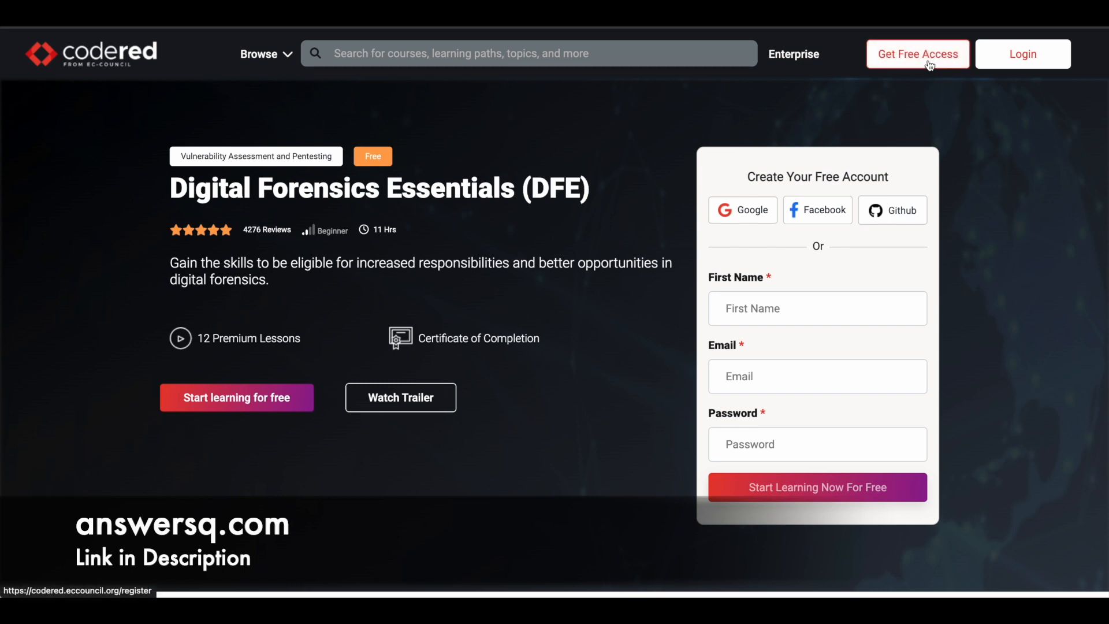
pyautogui.click(917, 54)
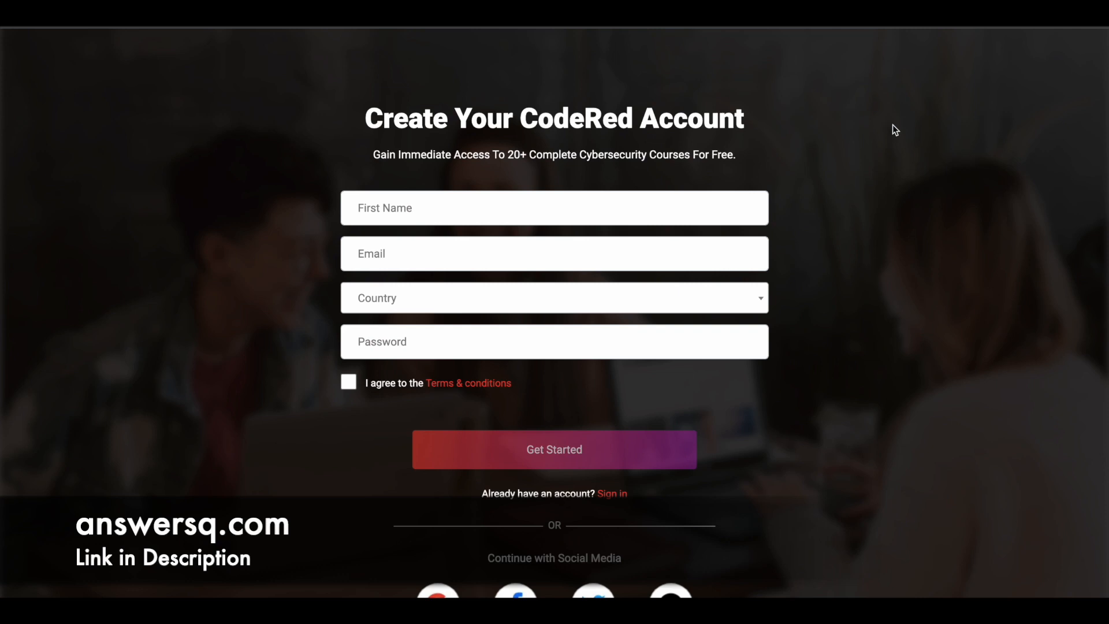
pyautogui.moveTo(607, 193)
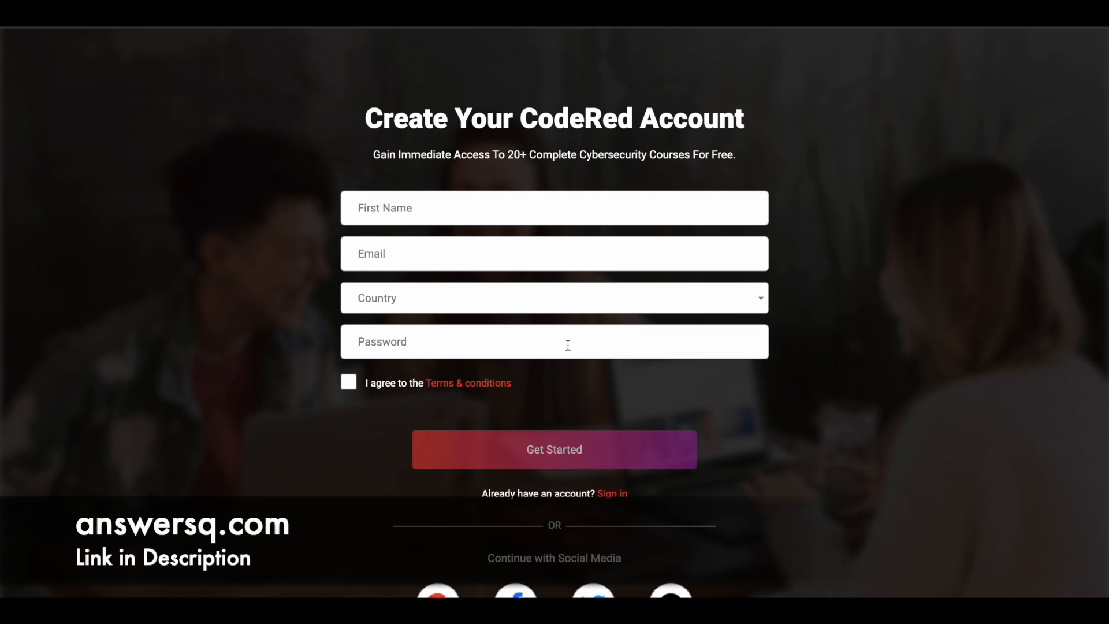
pyautogui.moveTo(628, 406)
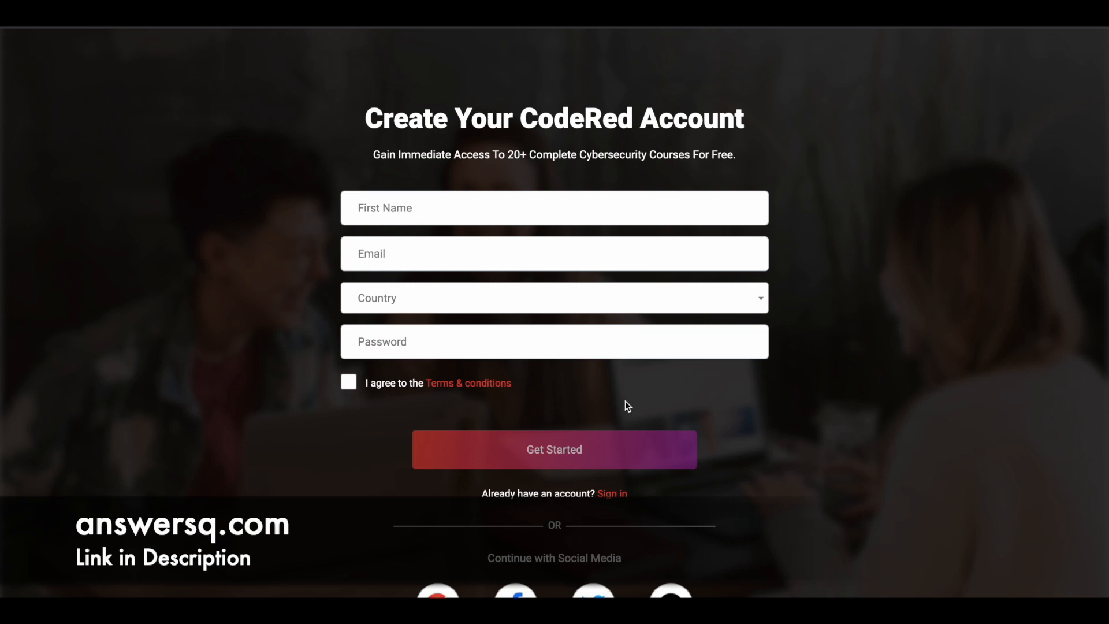
pyautogui.moveTo(663, 413)
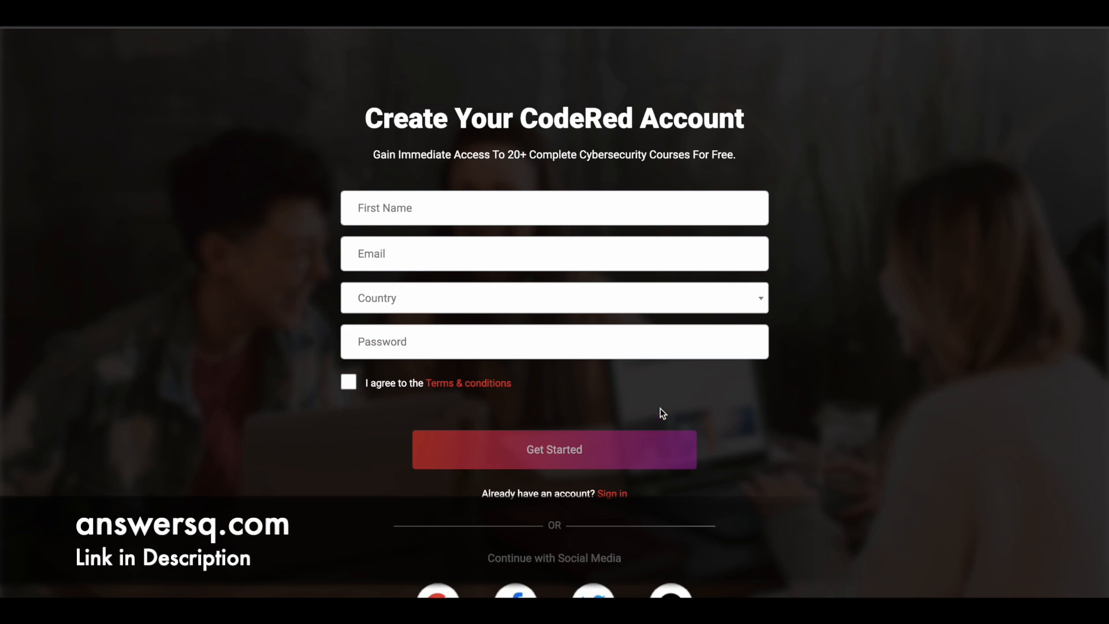
pyautogui.moveTo(205, 273)
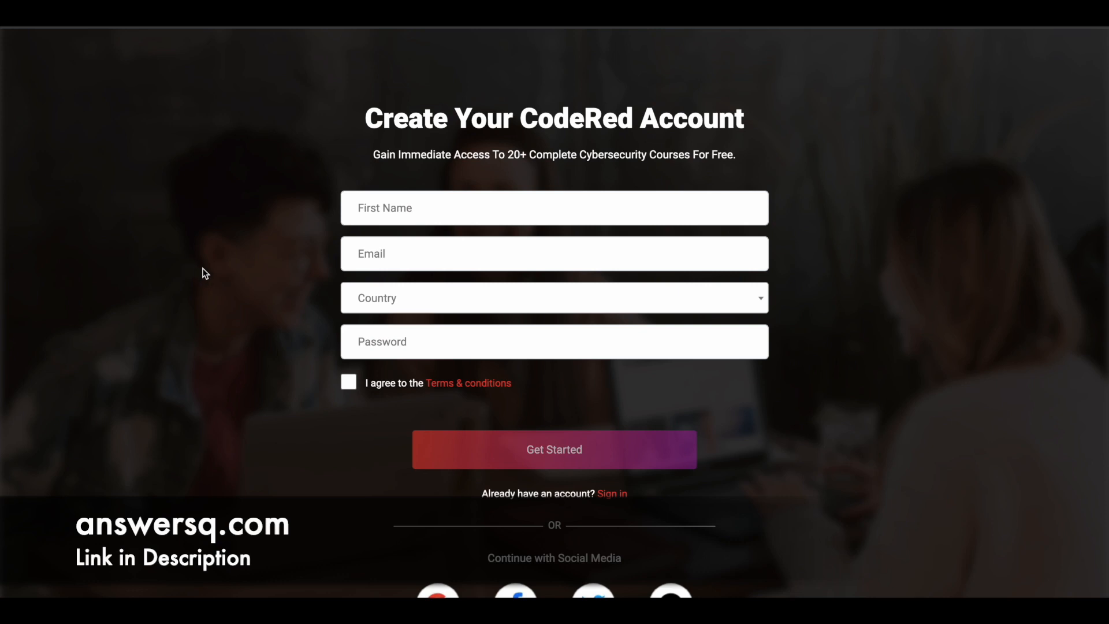
# - Leave the Create Your CodeRed Account form unfilled and go back to the DFE course page
pyautogui.click(553, 449)
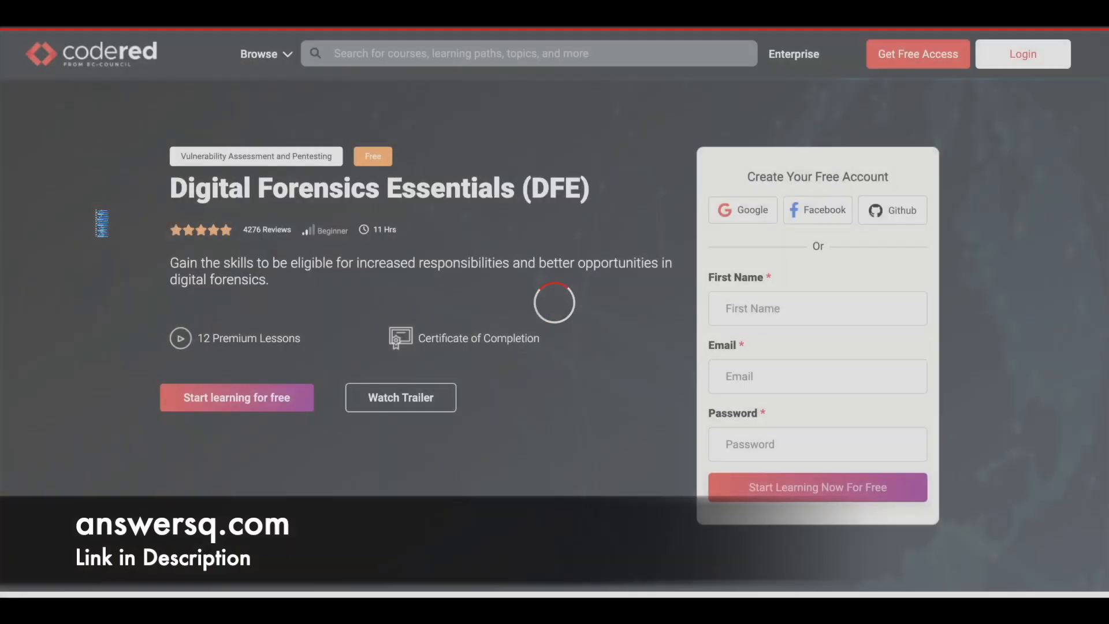
pyautogui.moveTo(286, 407)
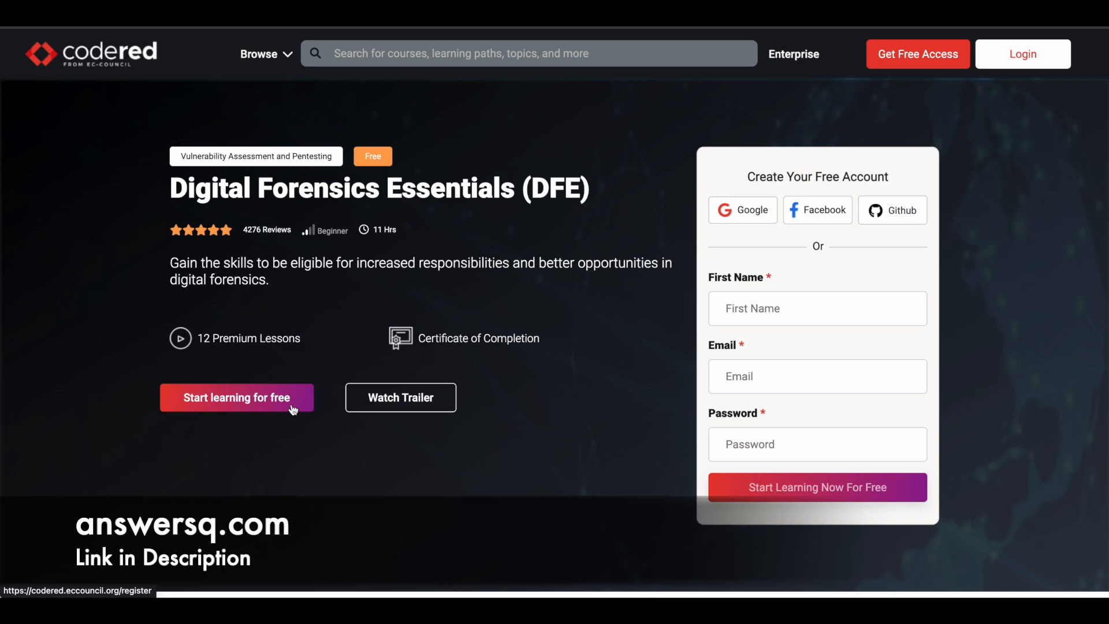
pyautogui.moveTo(309, 446)
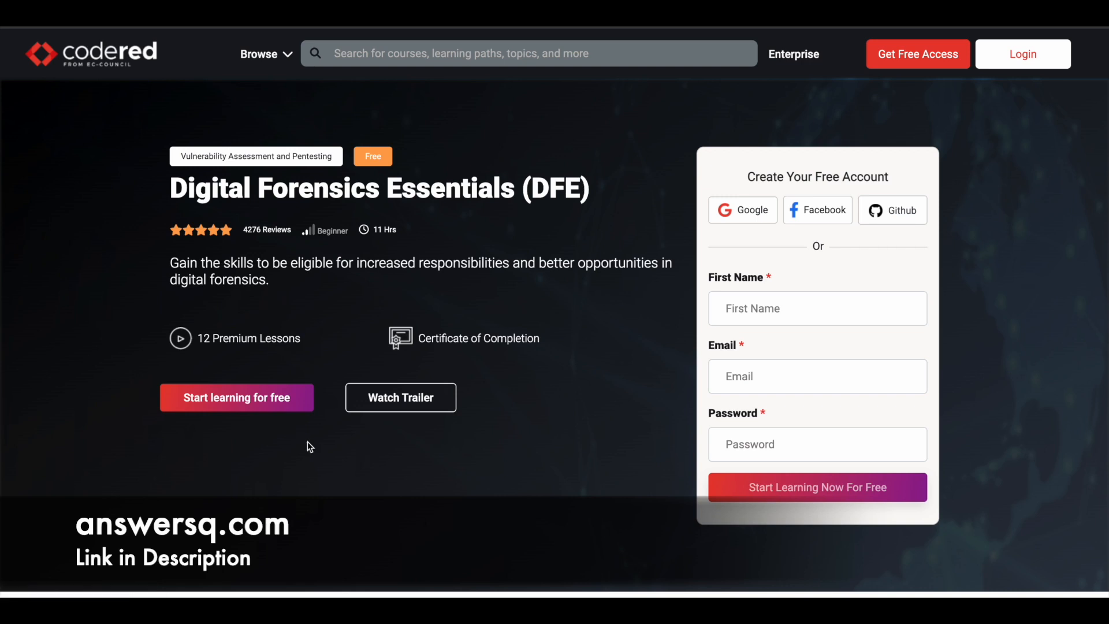
pyautogui.moveTo(421, 339)
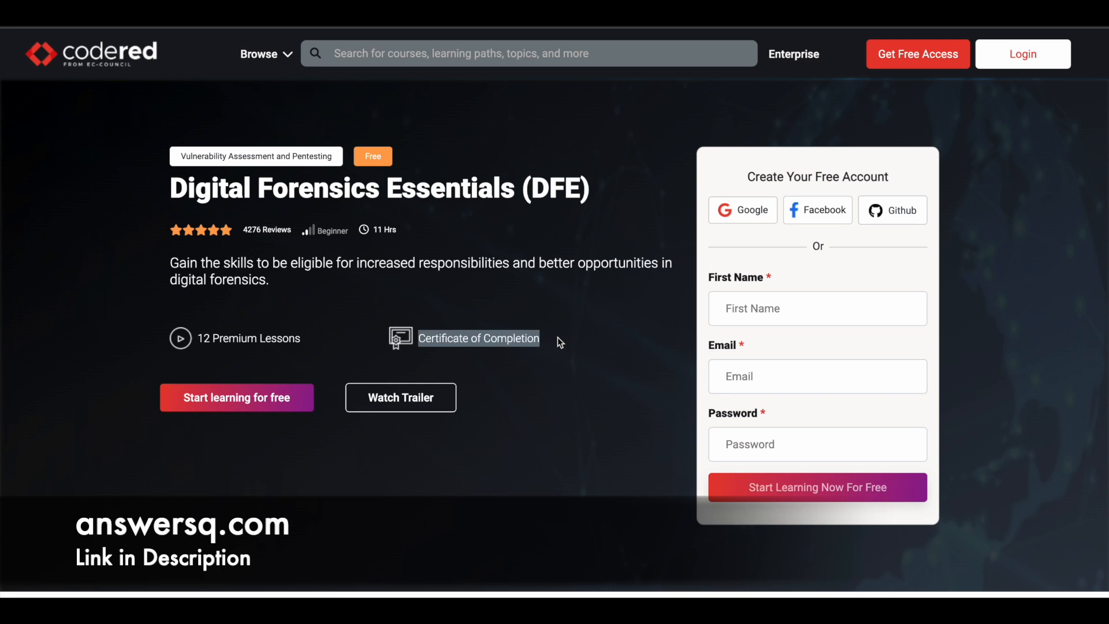
pyautogui.moveTo(559, 342)
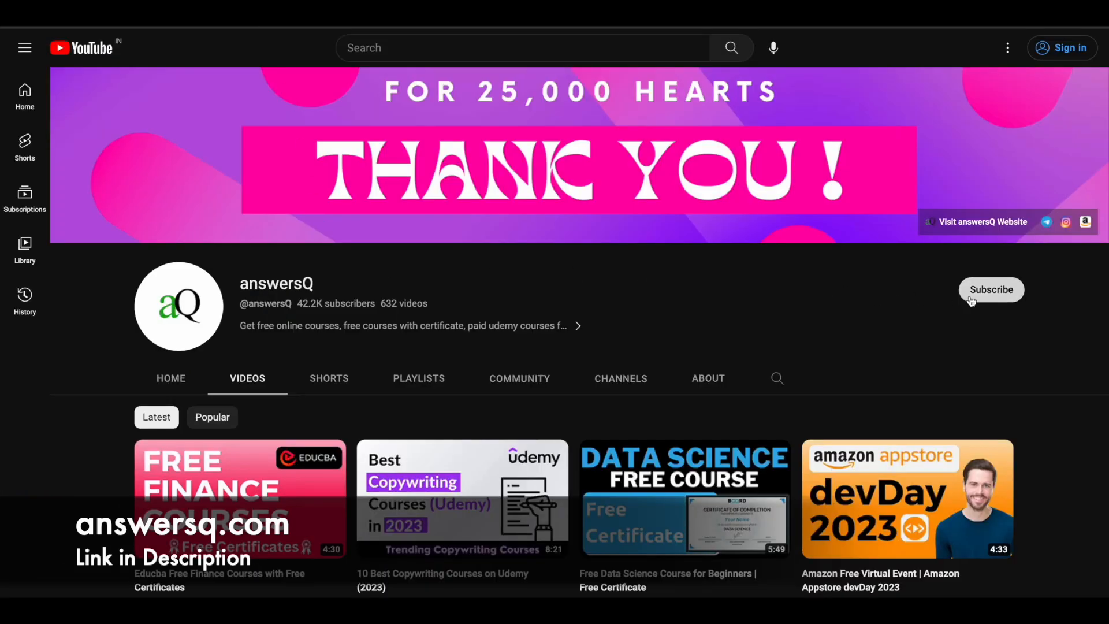
pyautogui.moveTo(935, 340)
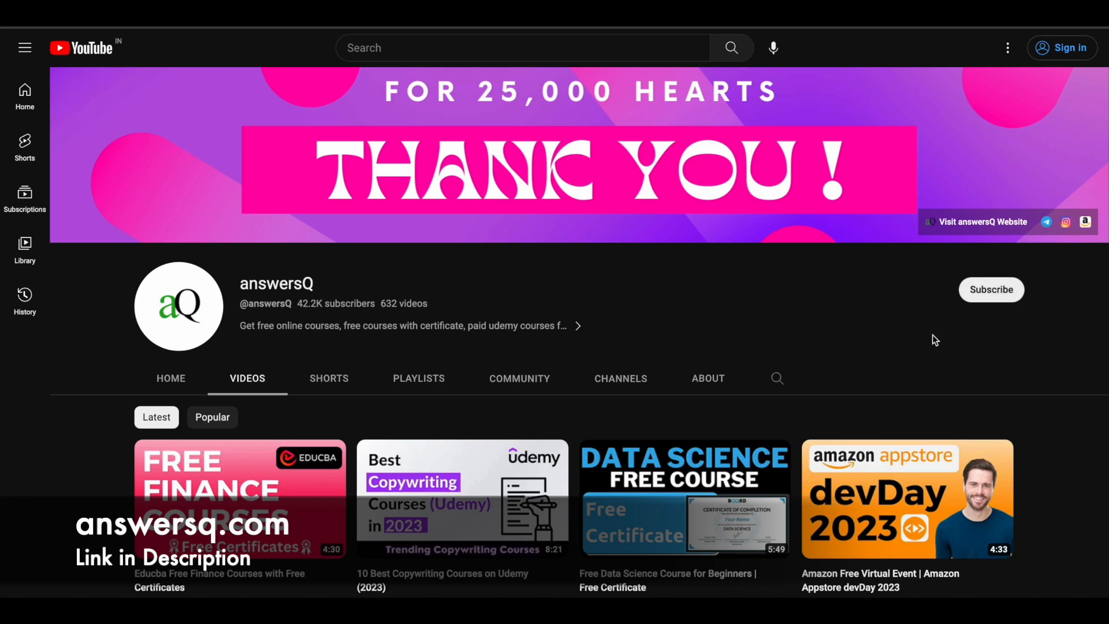
pyautogui.moveTo(914, 348)
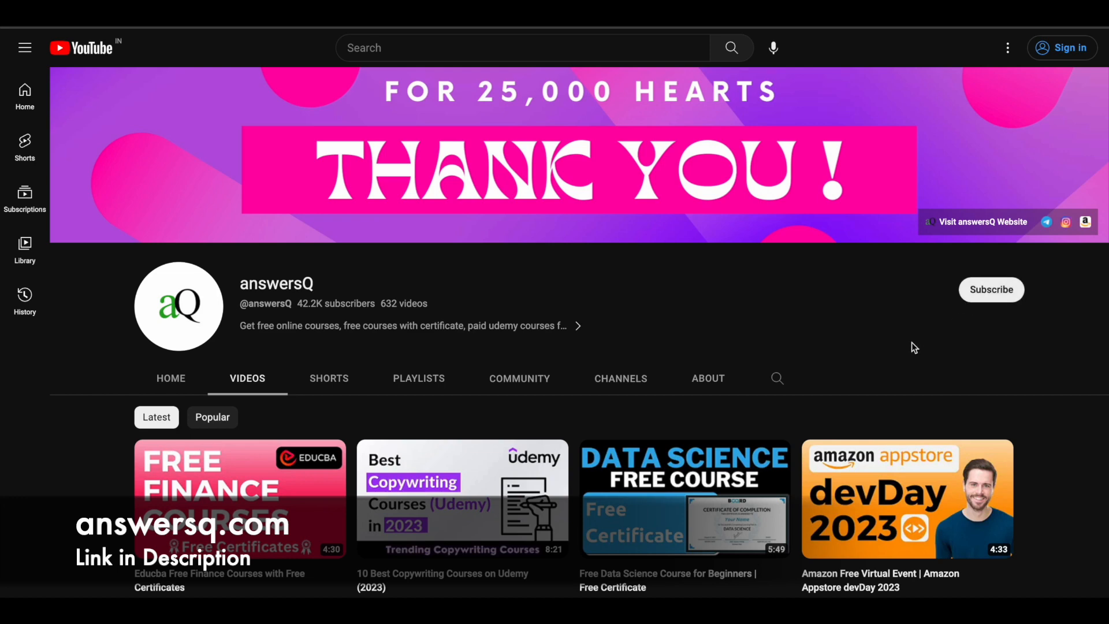